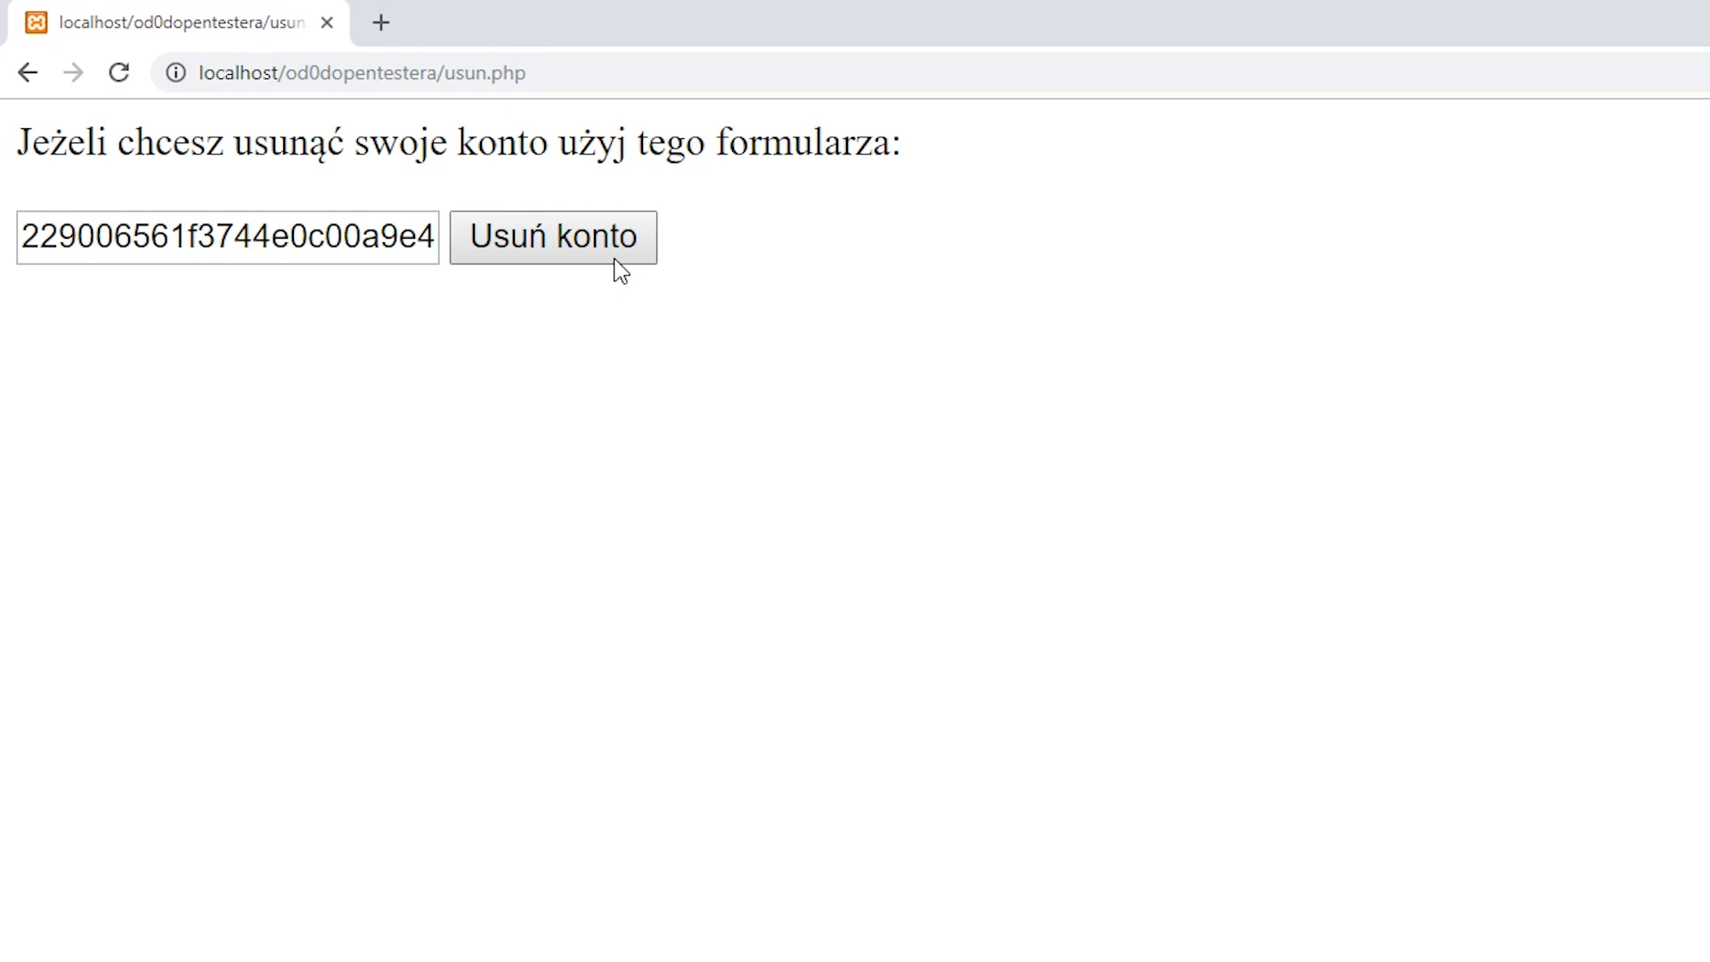
Delete the account with the valid token, then resubmit with bad token zly_token to get wrong_token
{"action": "left_click", "coordinate": [552, 236]}
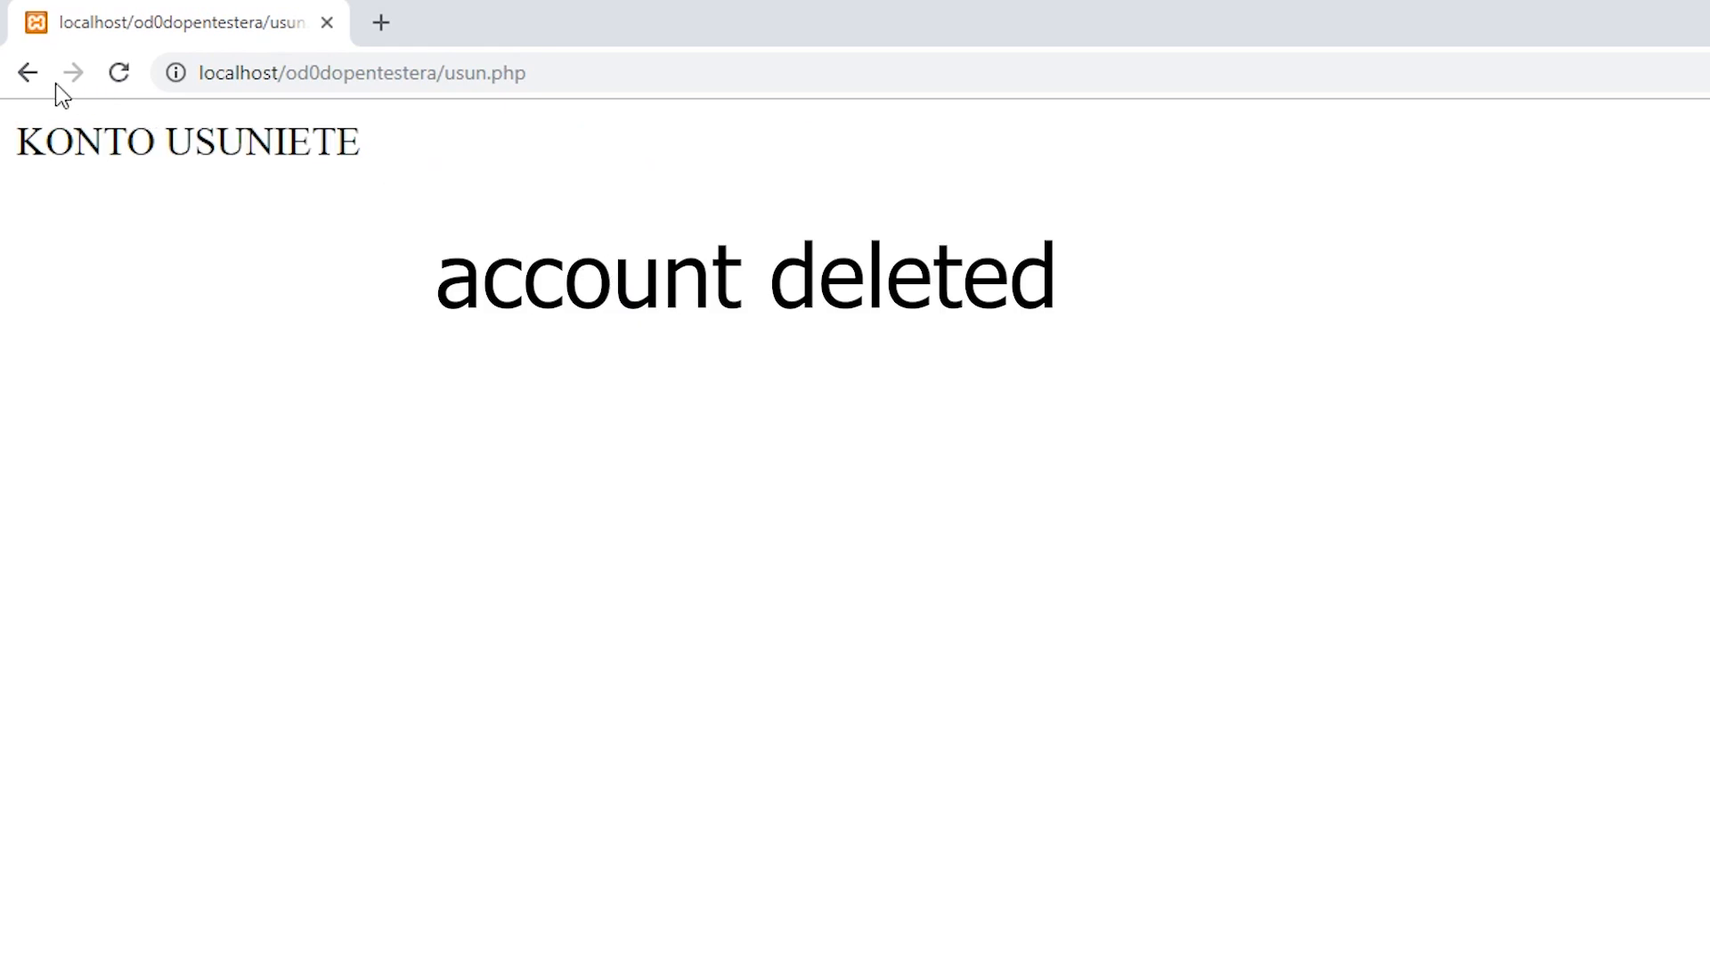
{"action": "left_click", "coordinate": [27, 71]}
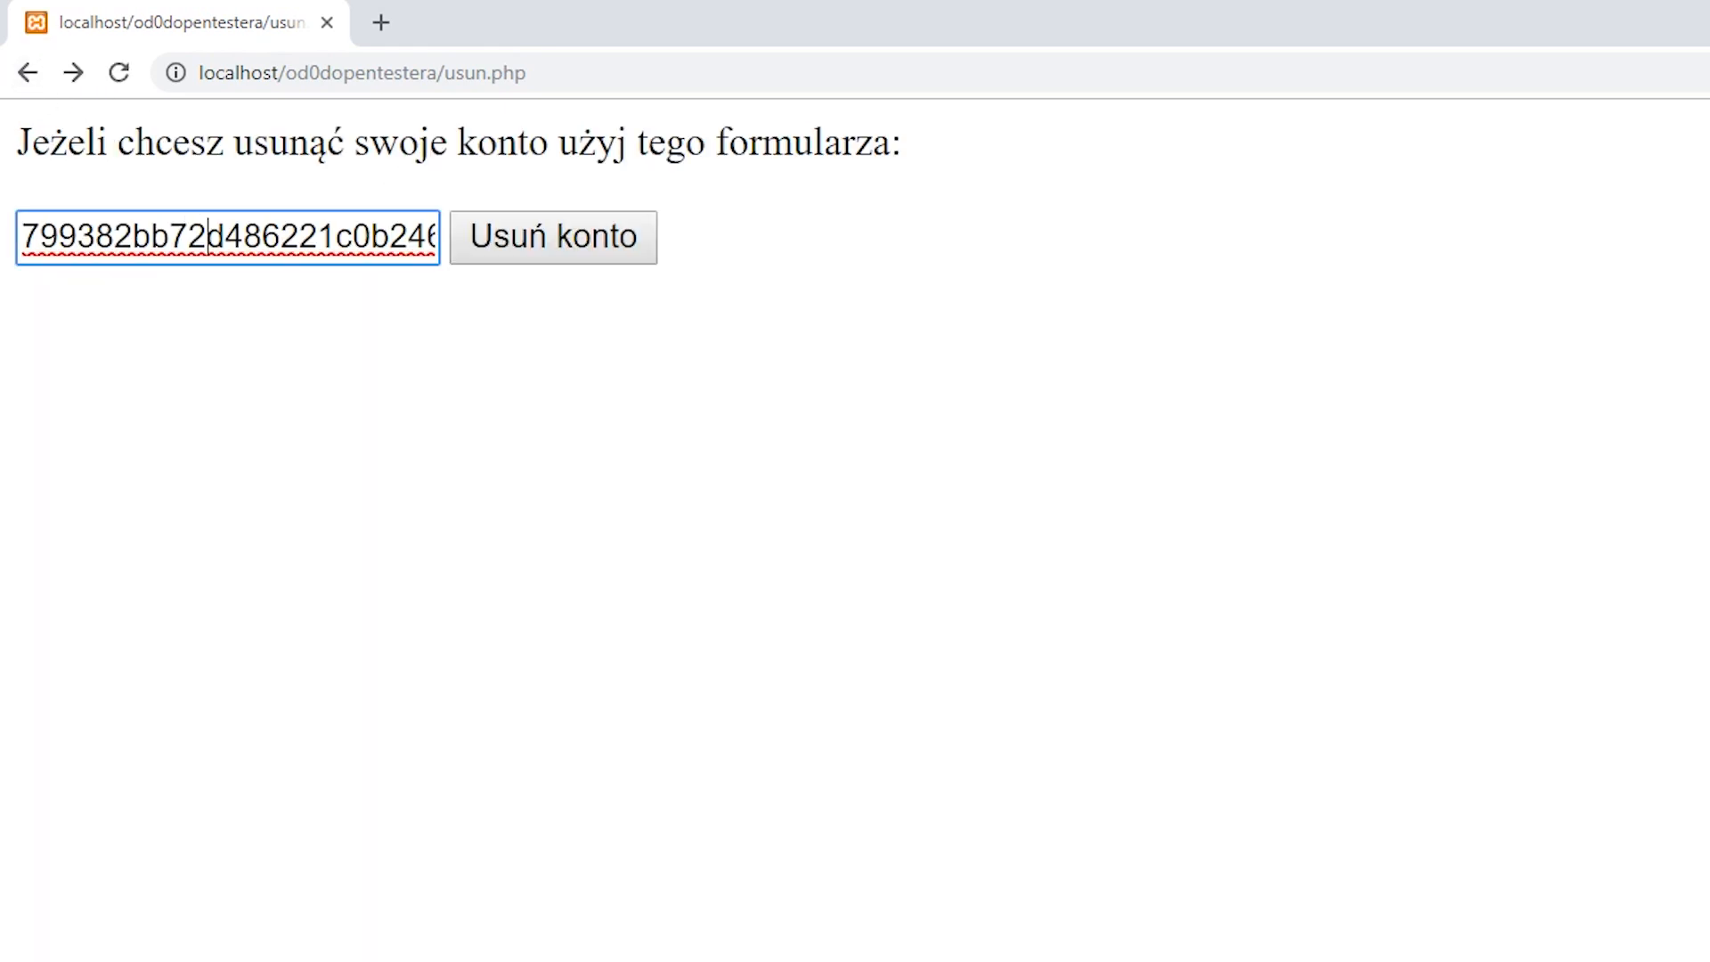
{"action": "left_click", "coordinate": [552, 237]}
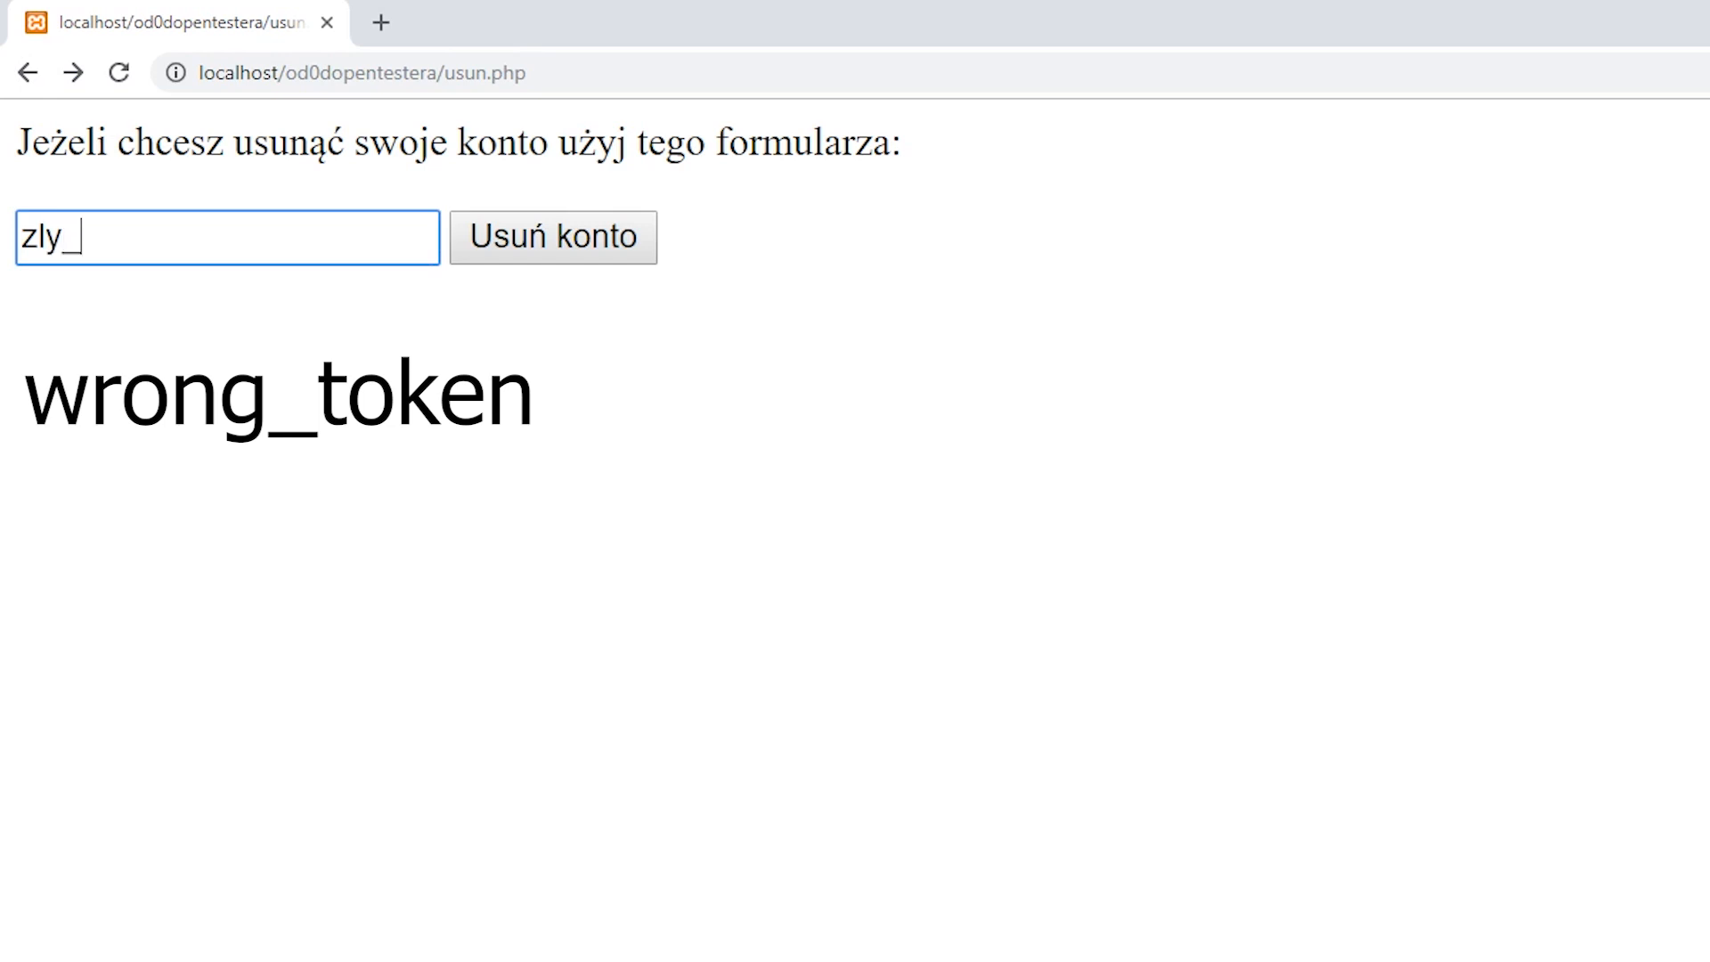
{"action": "type", "text": "token"}
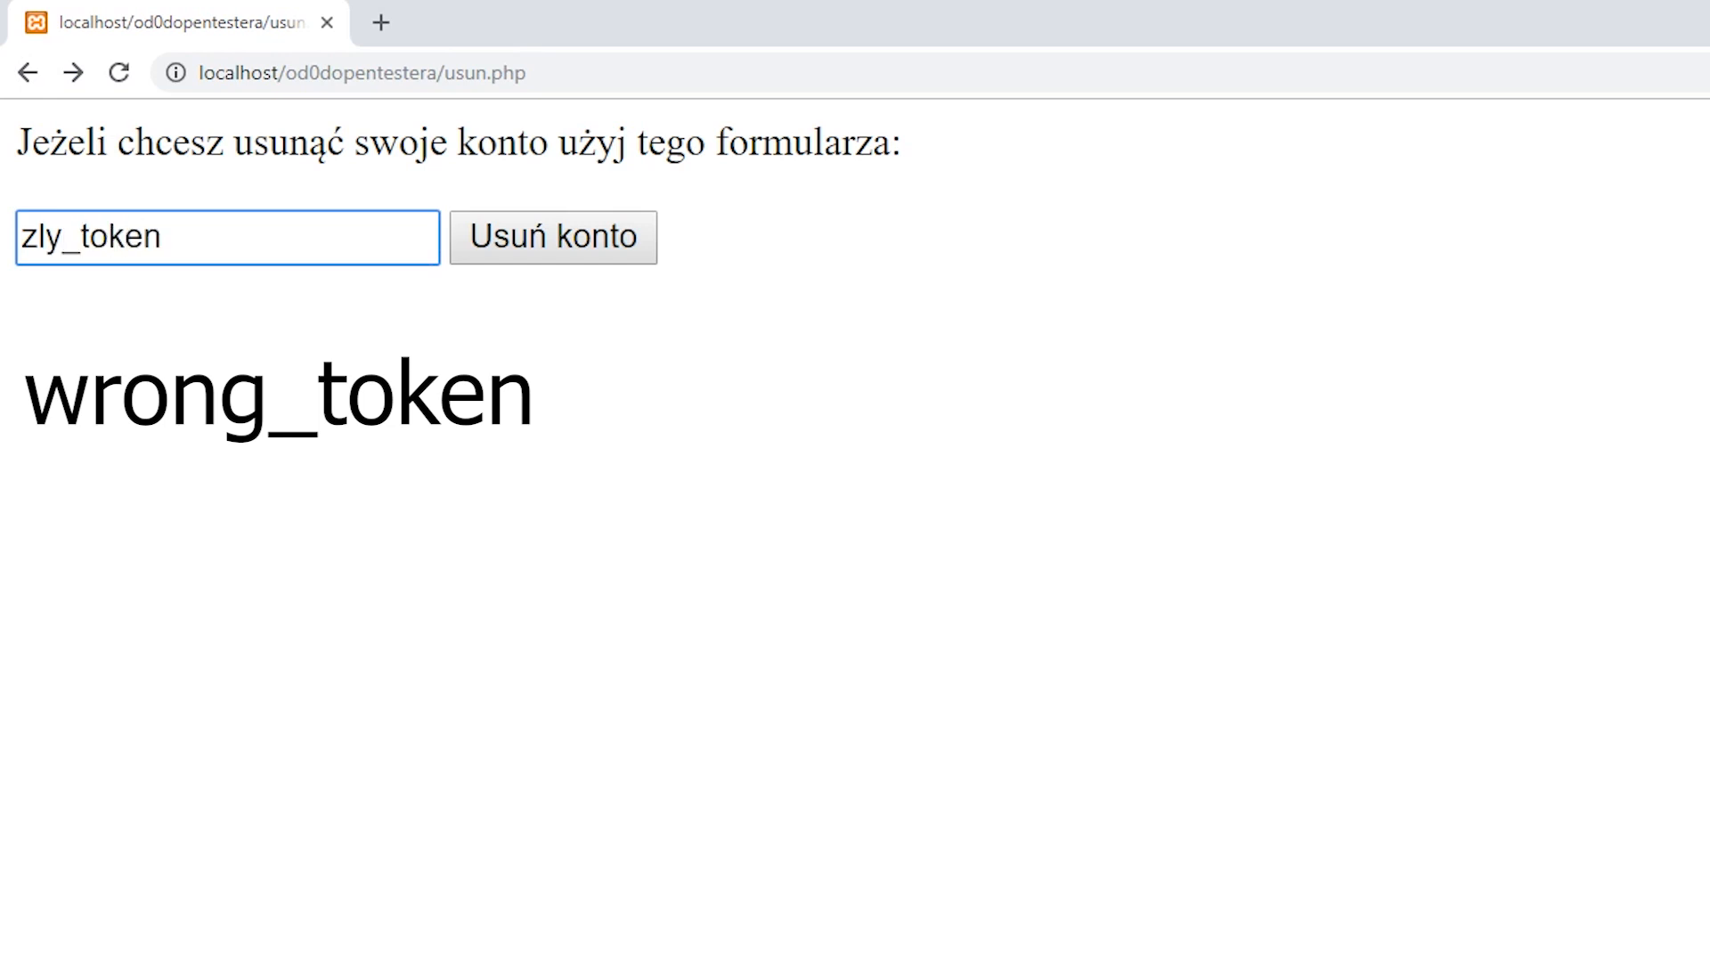
{"action": "left_click", "coordinate": [552, 237]}
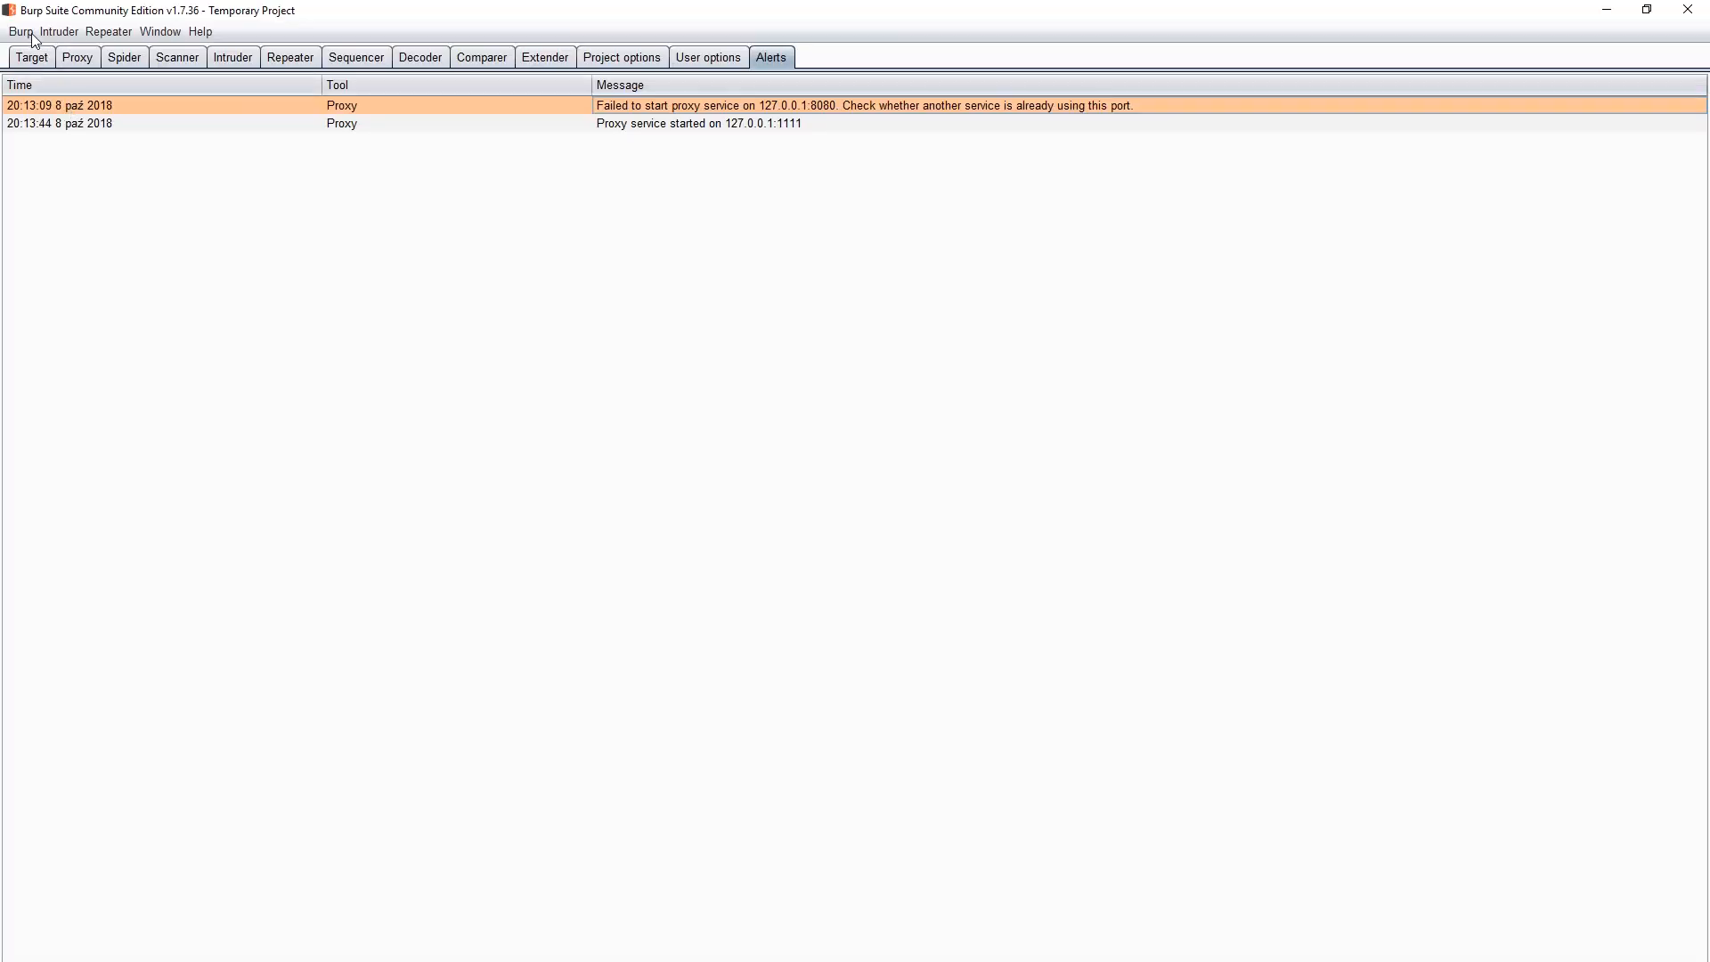
Launch Burp Clickbandit from the Burp menu to obtain its attack script
{"action": "left_click", "coordinate": [20, 30]}
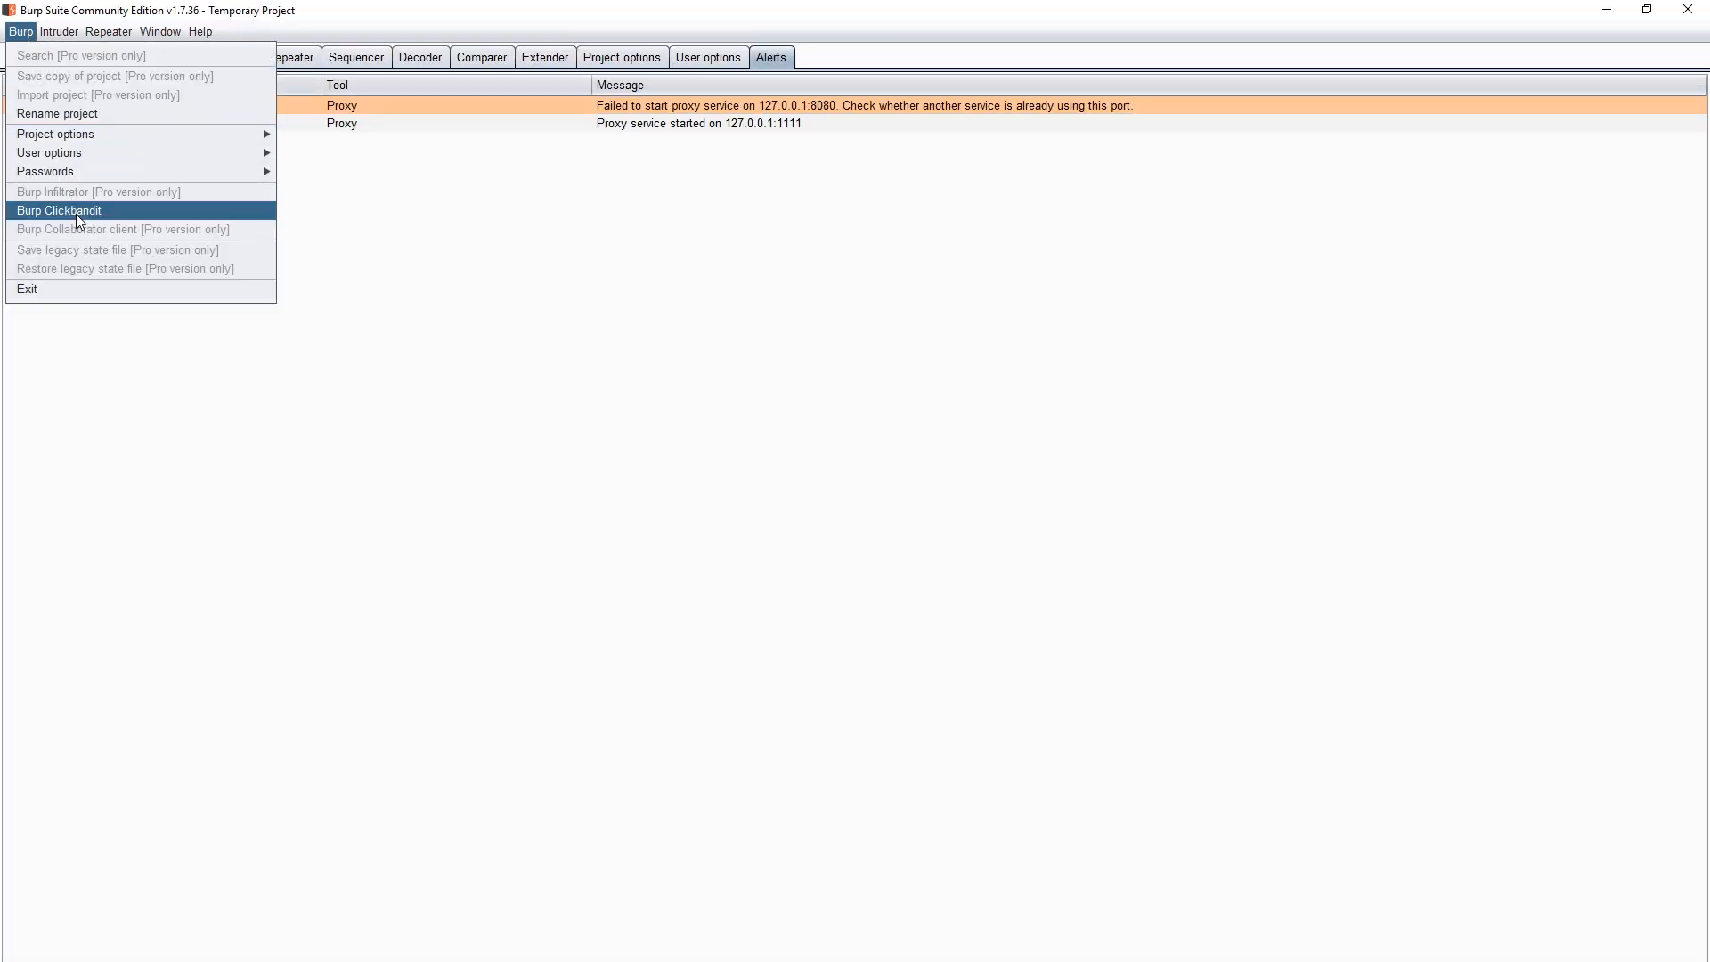
{"action": "left_click", "coordinate": [59, 210]}
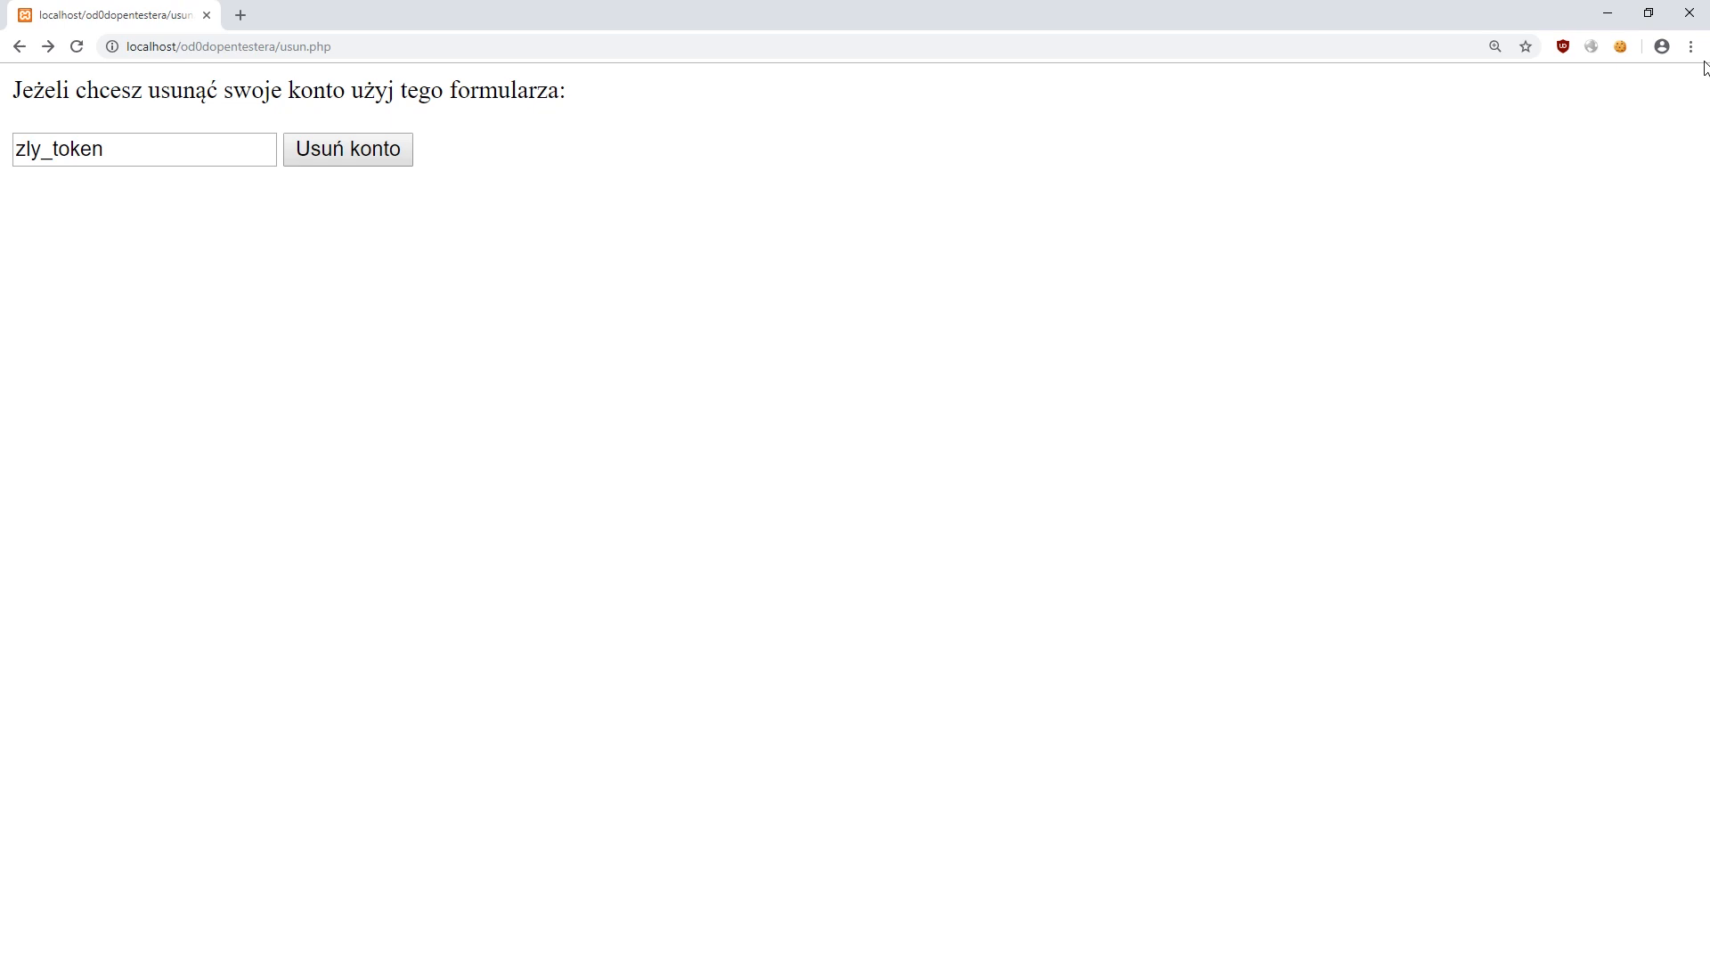
Run the Clickbandit script in the DevTools Console and record the Usuń konto click, entering review mode
{"action": "left_click", "coordinate": [1692, 46]}
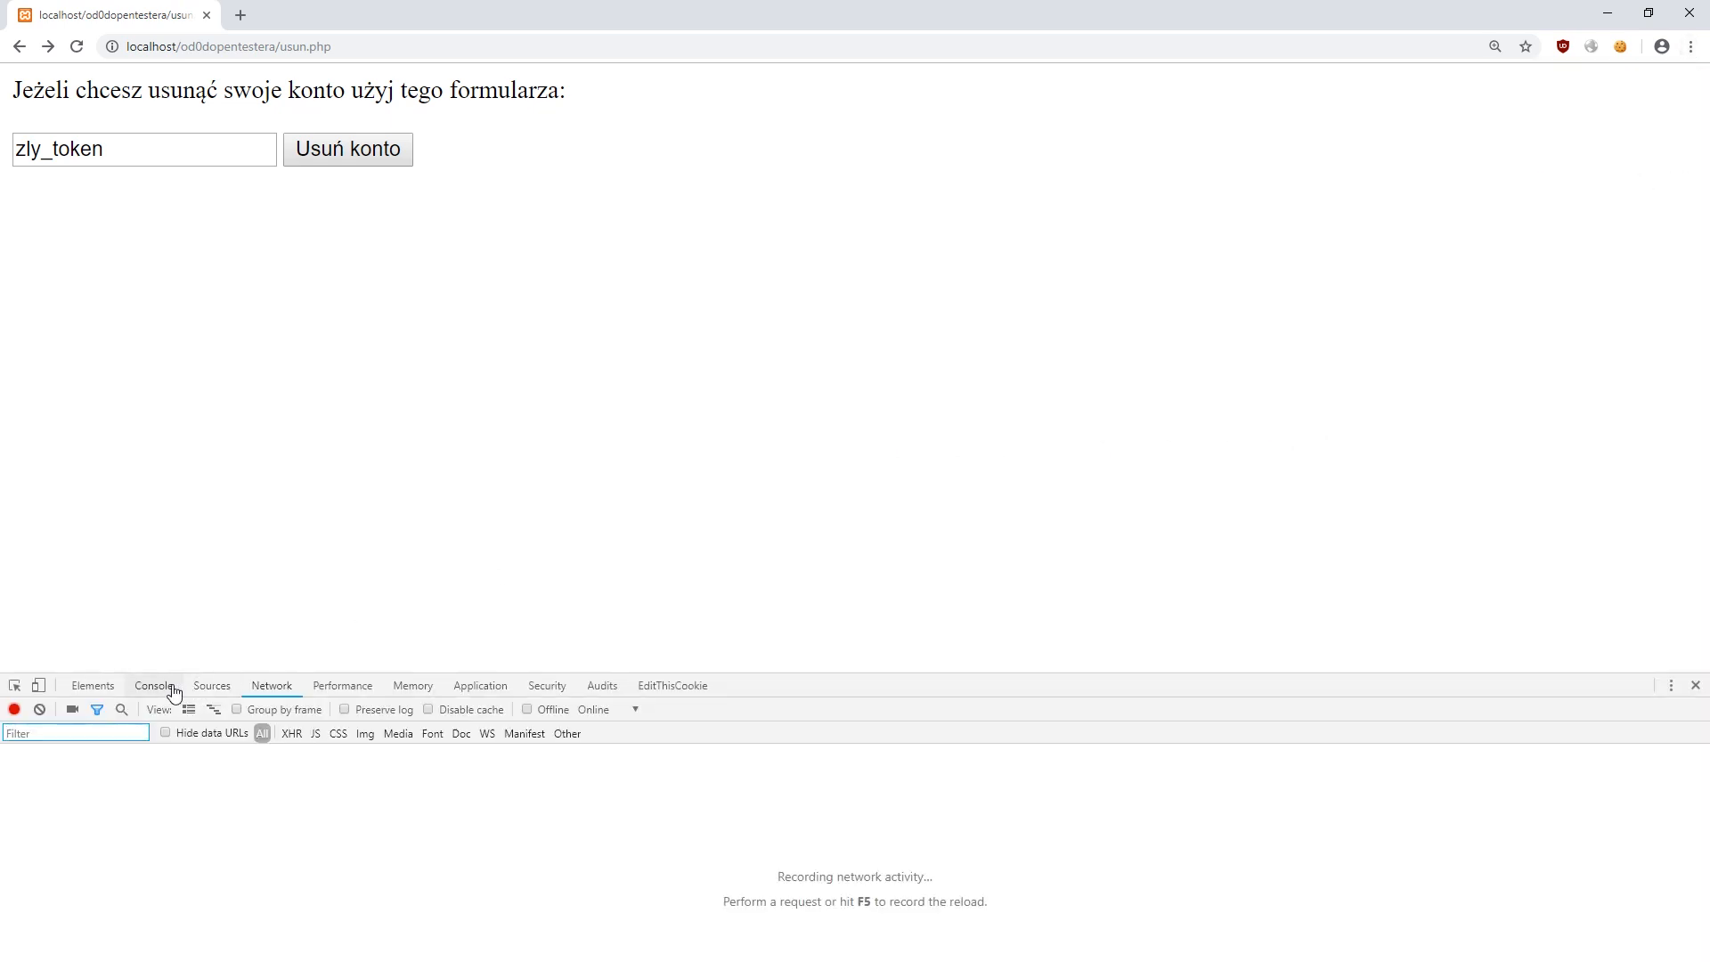
{"action": "left_click", "coordinate": [153, 684]}
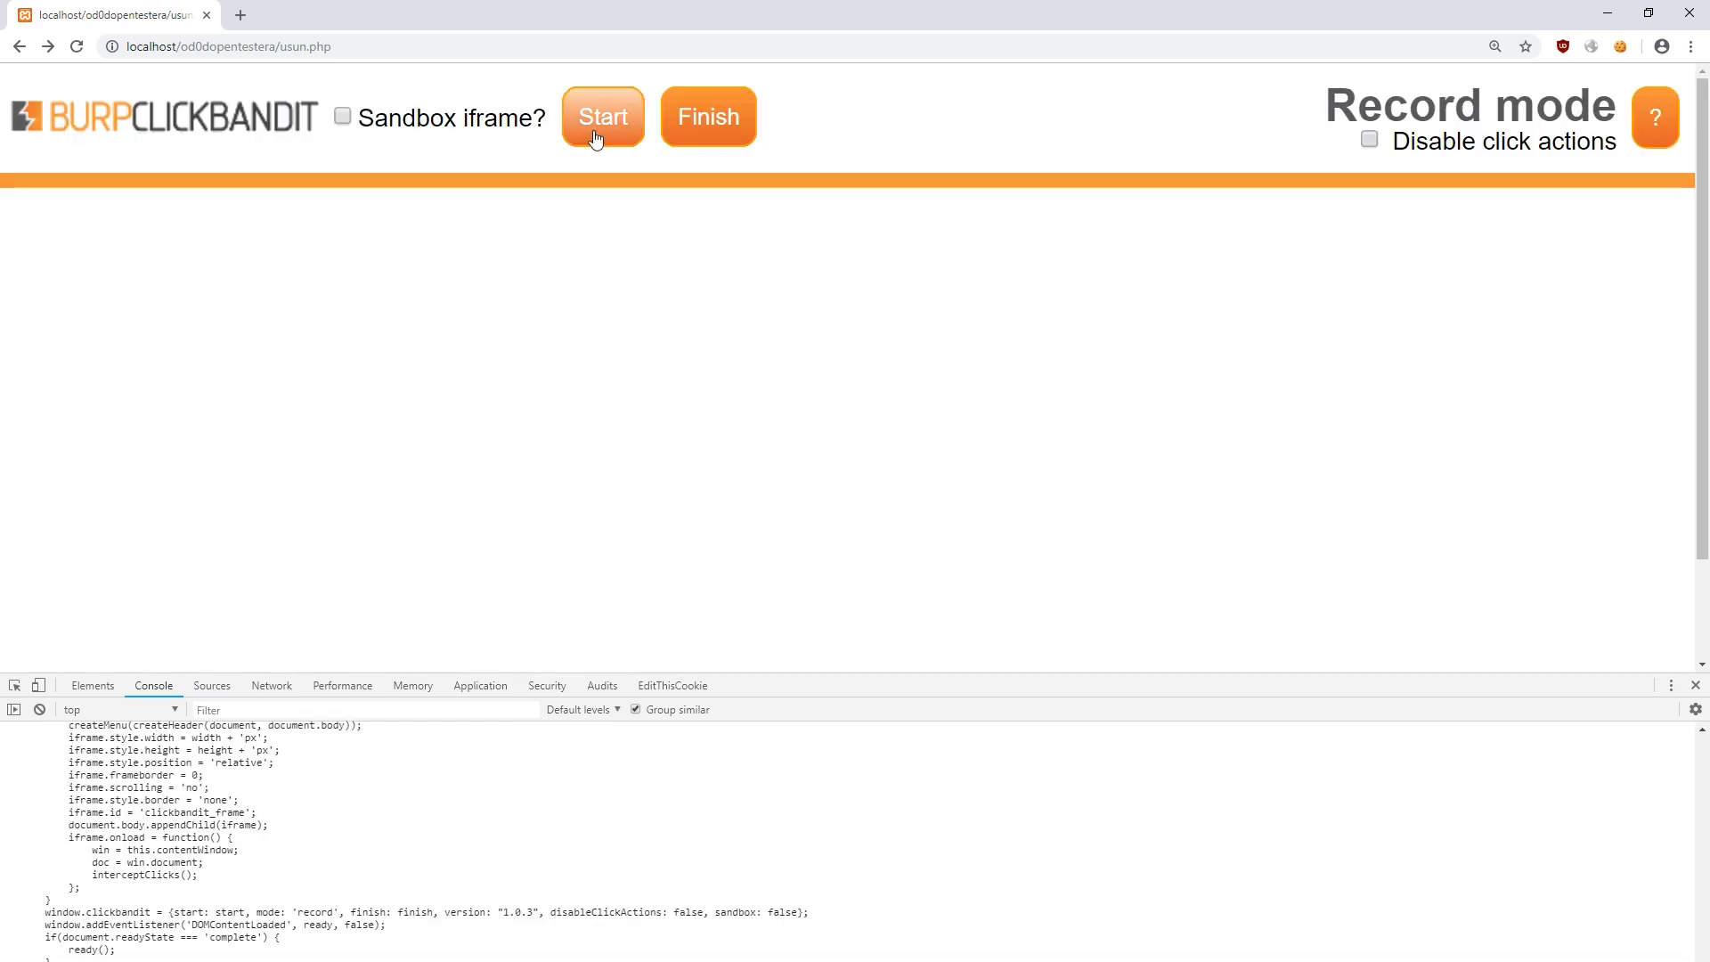
{"action": "left_click", "coordinate": [602, 117]}
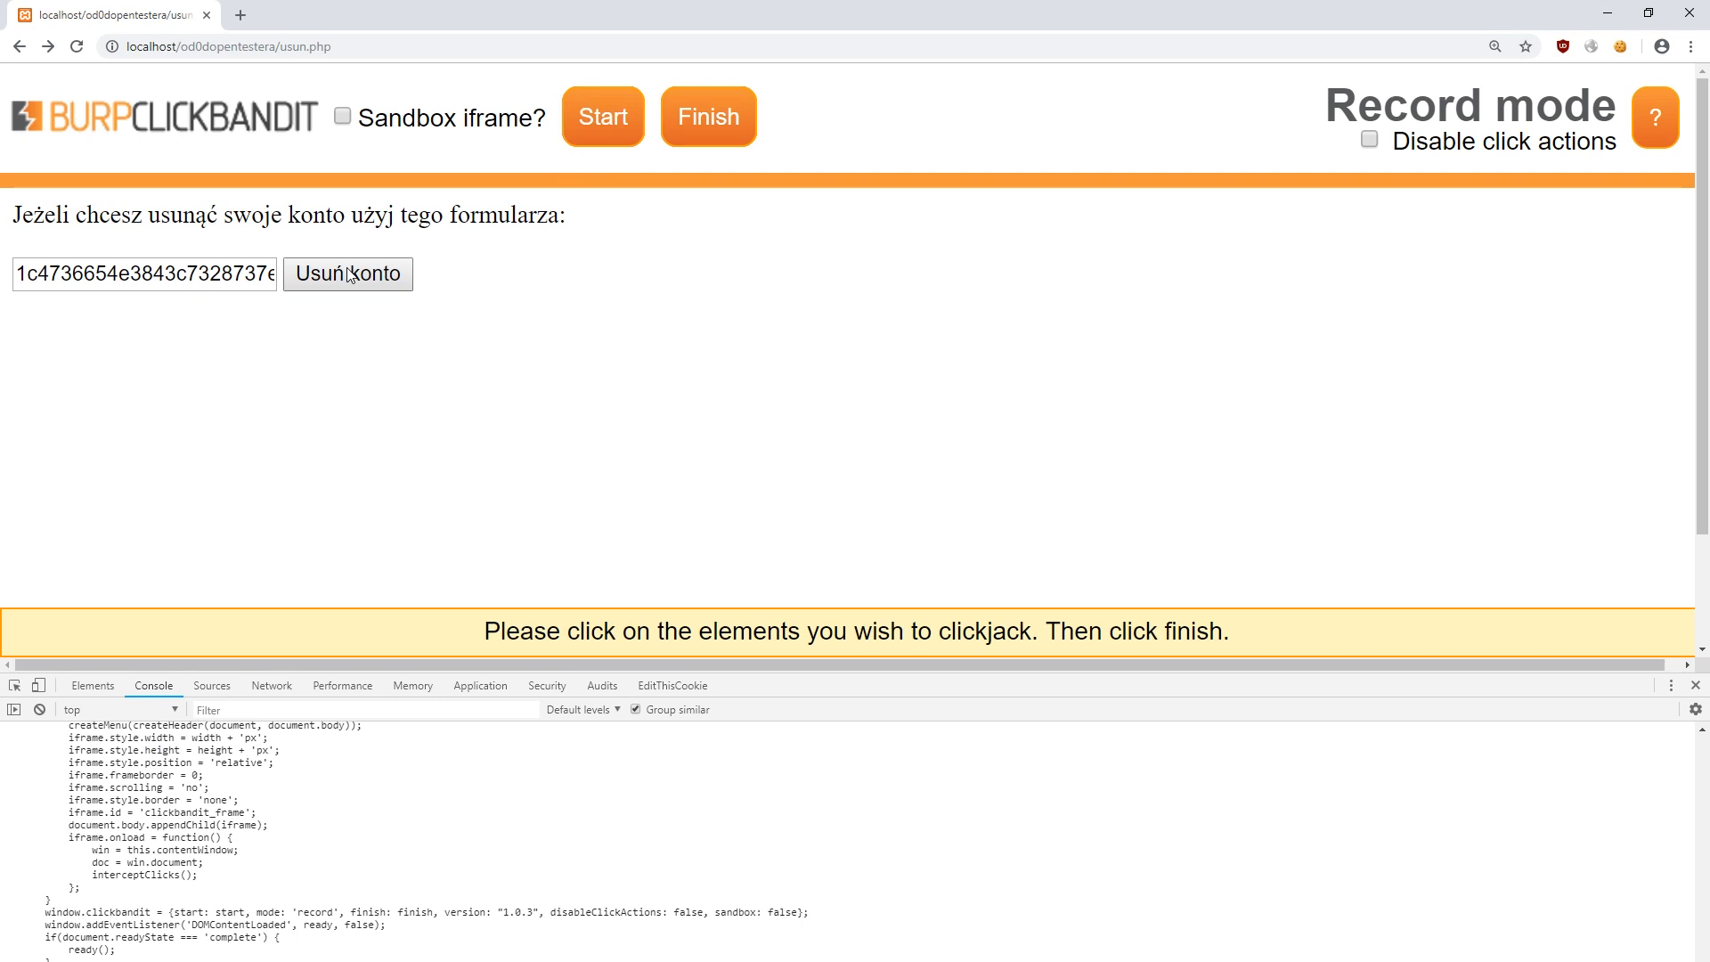
{"action": "left_click", "coordinate": [602, 118]}
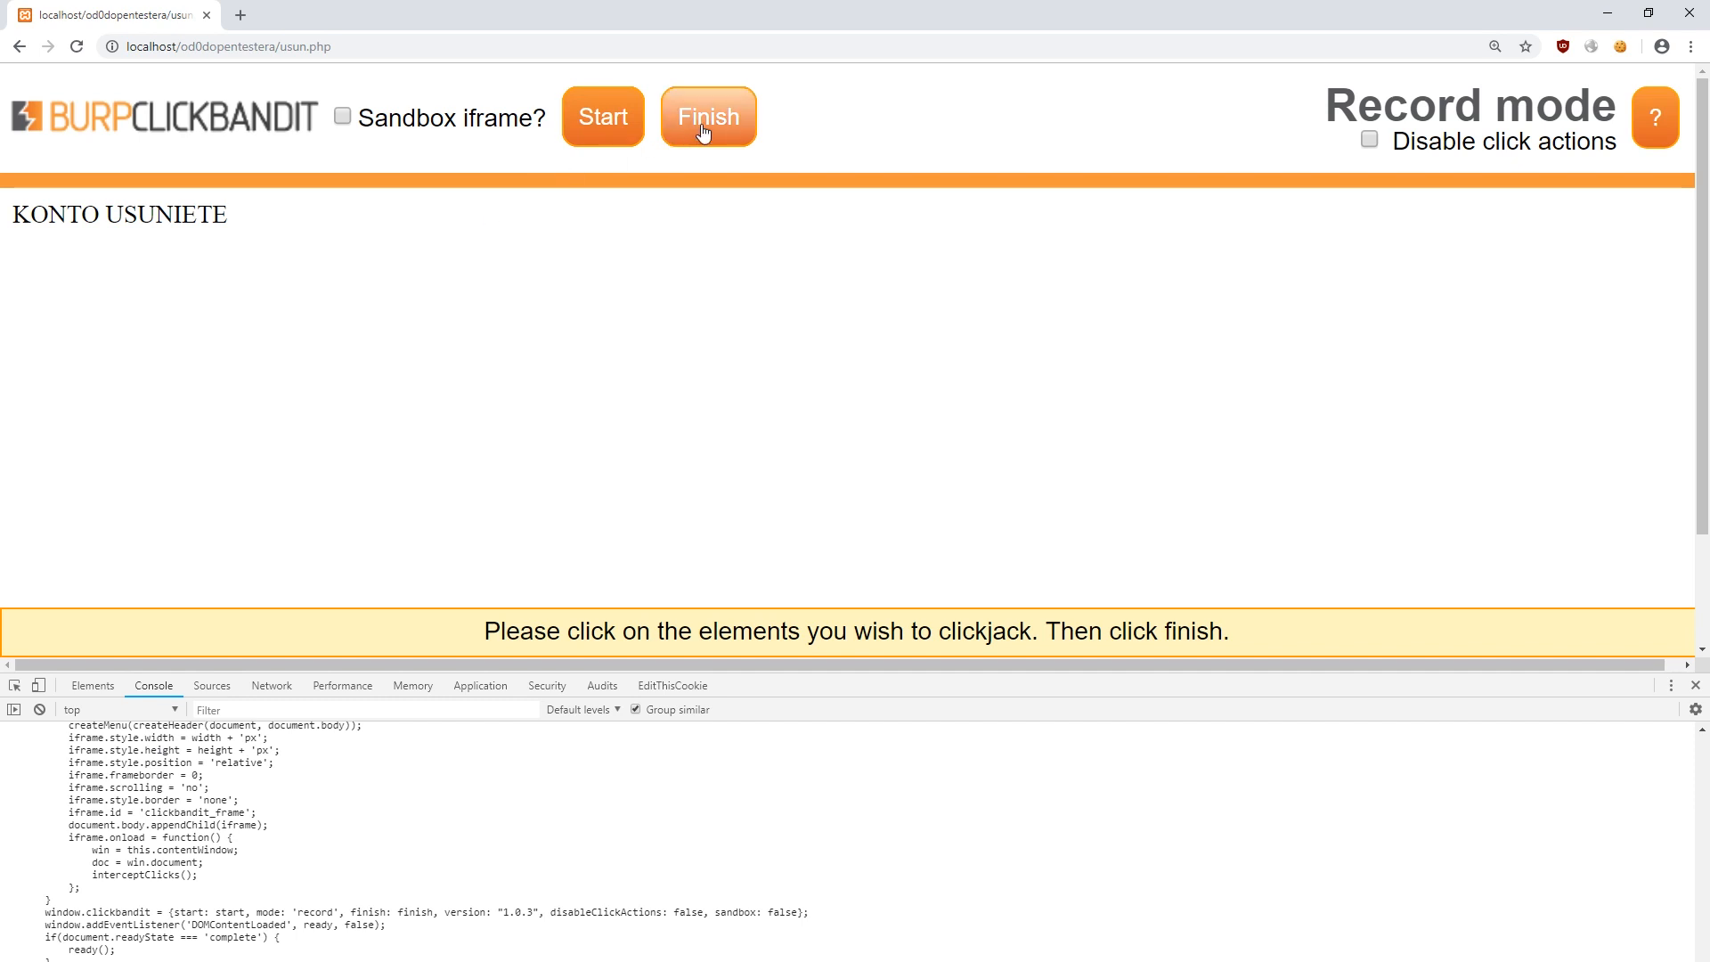
{"action": "left_click", "coordinate": [707, 118]}
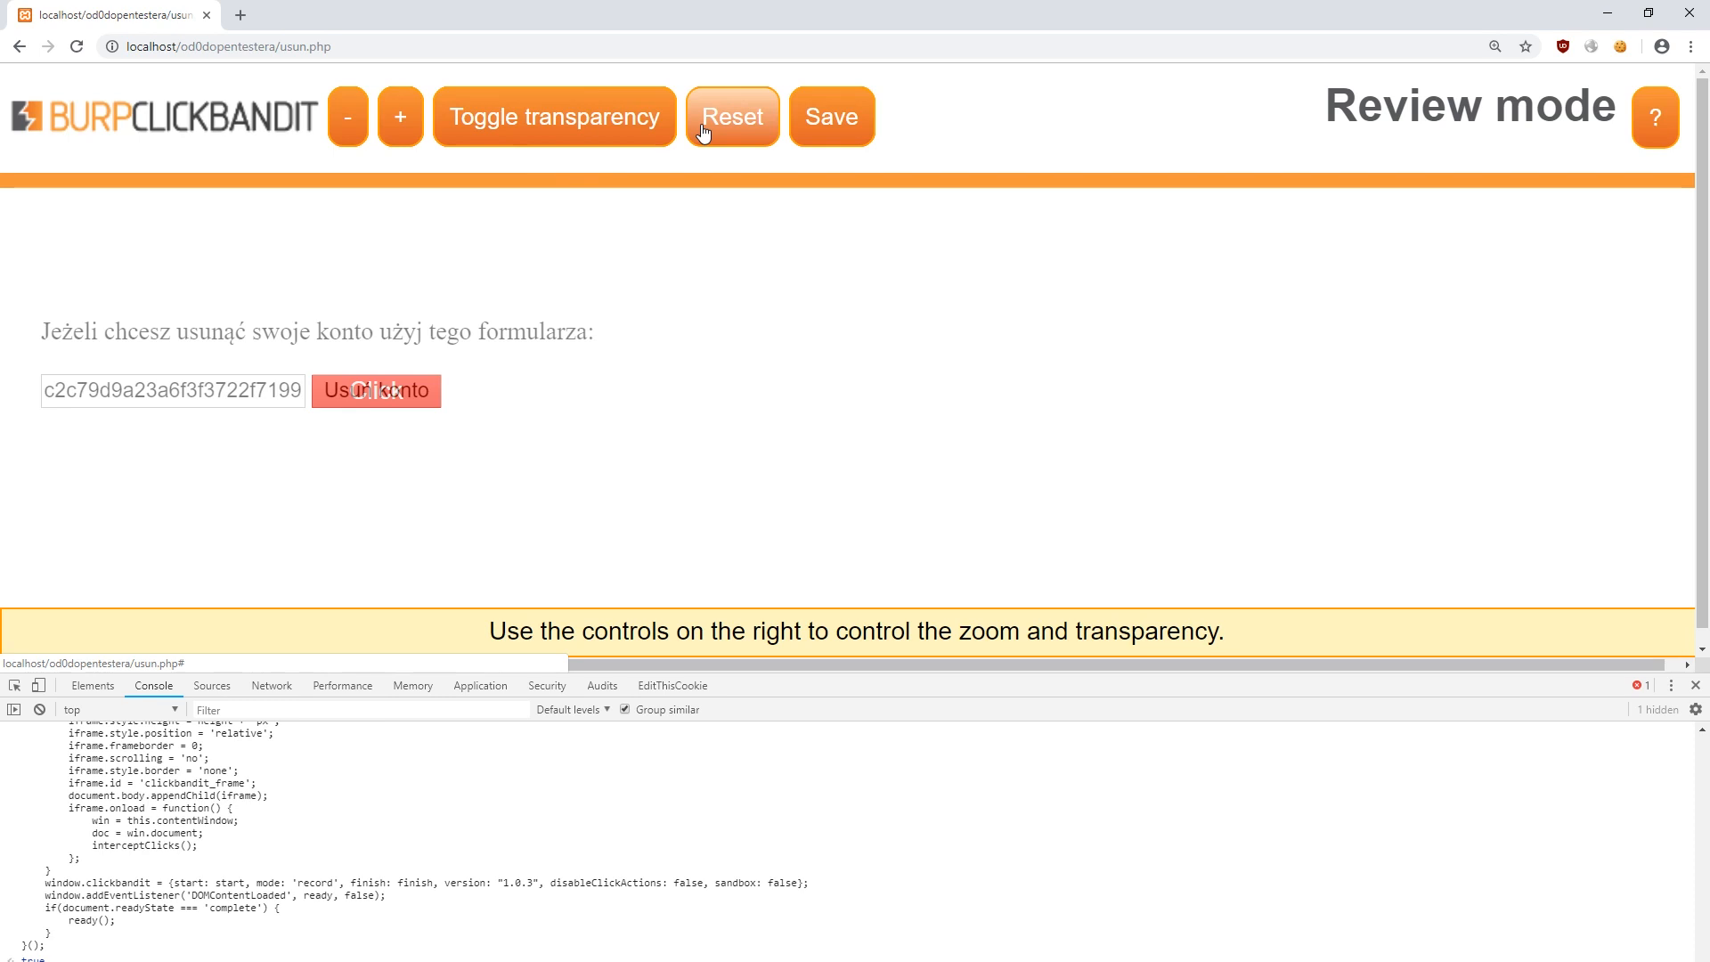
Save the recorded attack as clickjacked.html showing the red Click decoy
{"action": "left_click", "coordinate": [376, 390]}
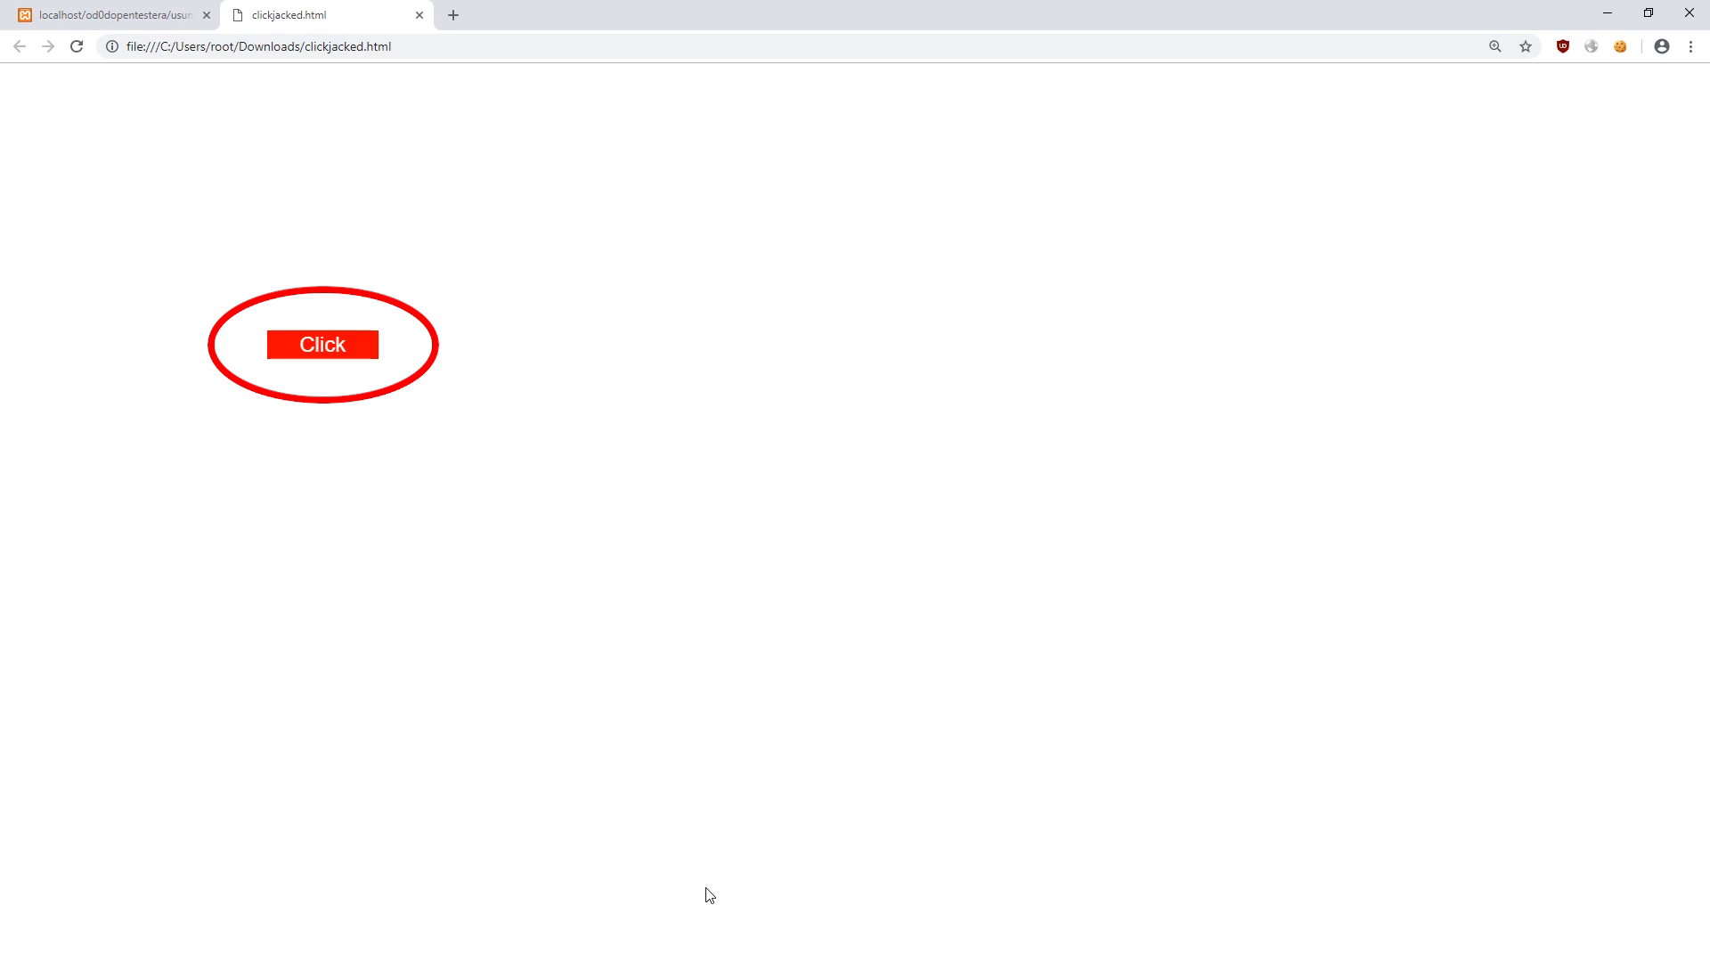
Inspect the usun.php request fired by the decoy in Network, then return to Clickbandit review
{"action": "left_click", "coordinate": [322, 344]}
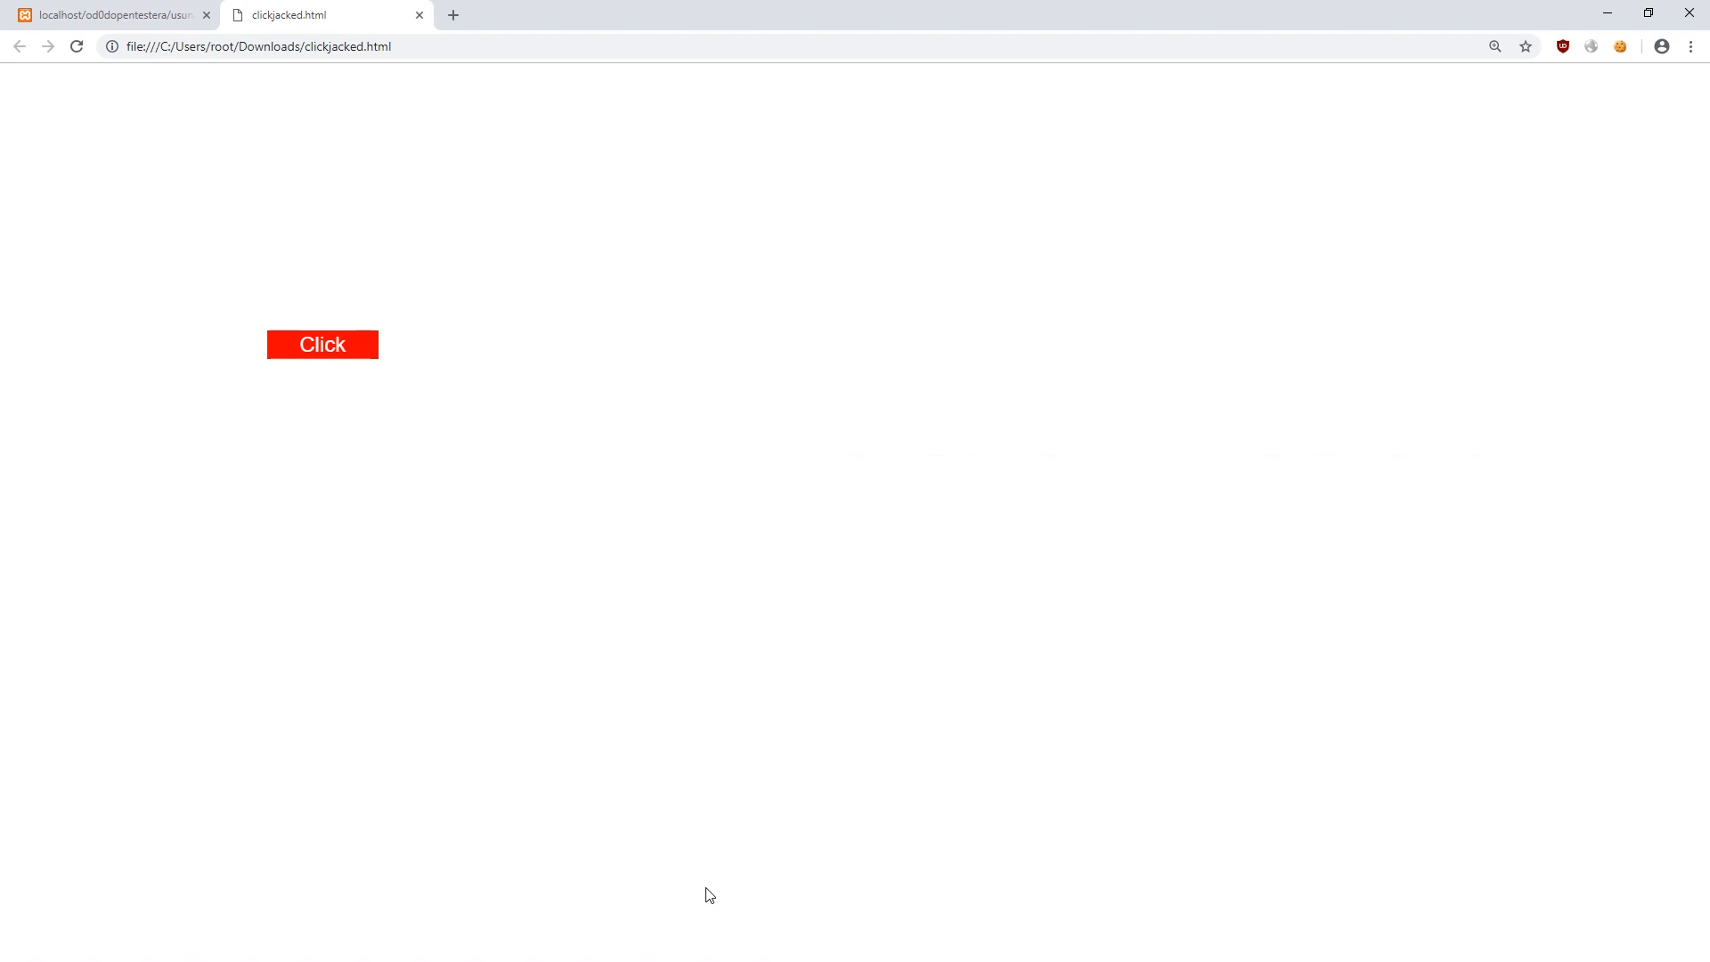
{"action": "key", "text": "F12"}
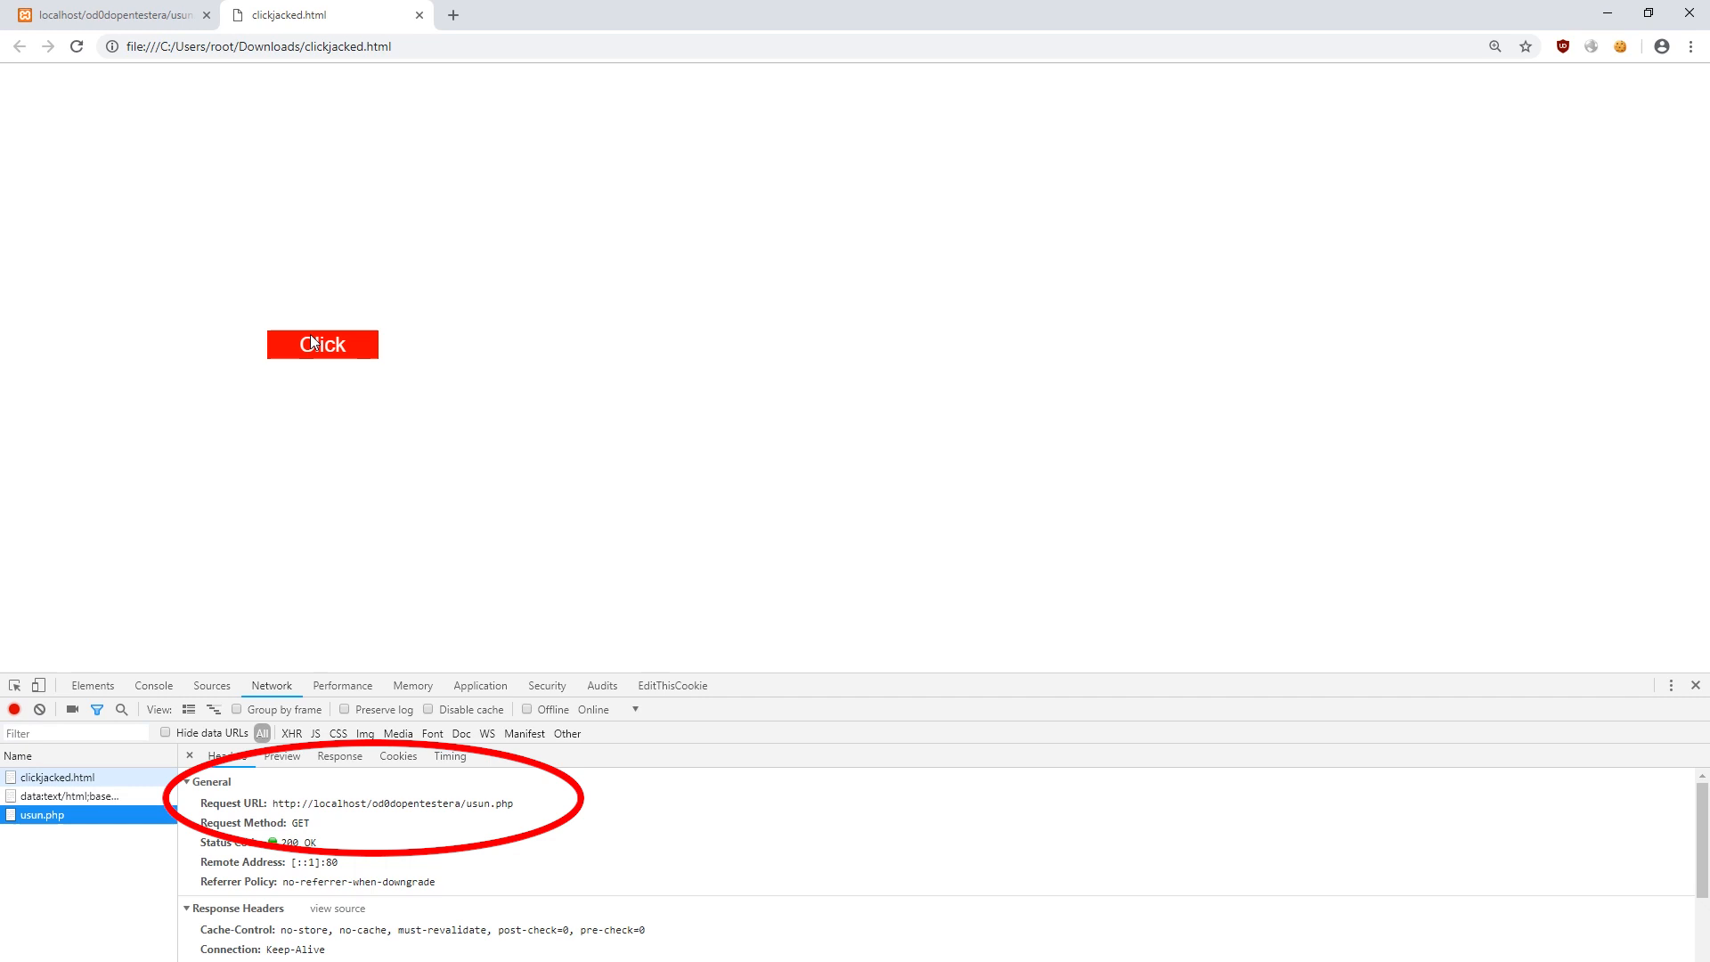
{"action": "left_click", "coordinate": [323, 344]}
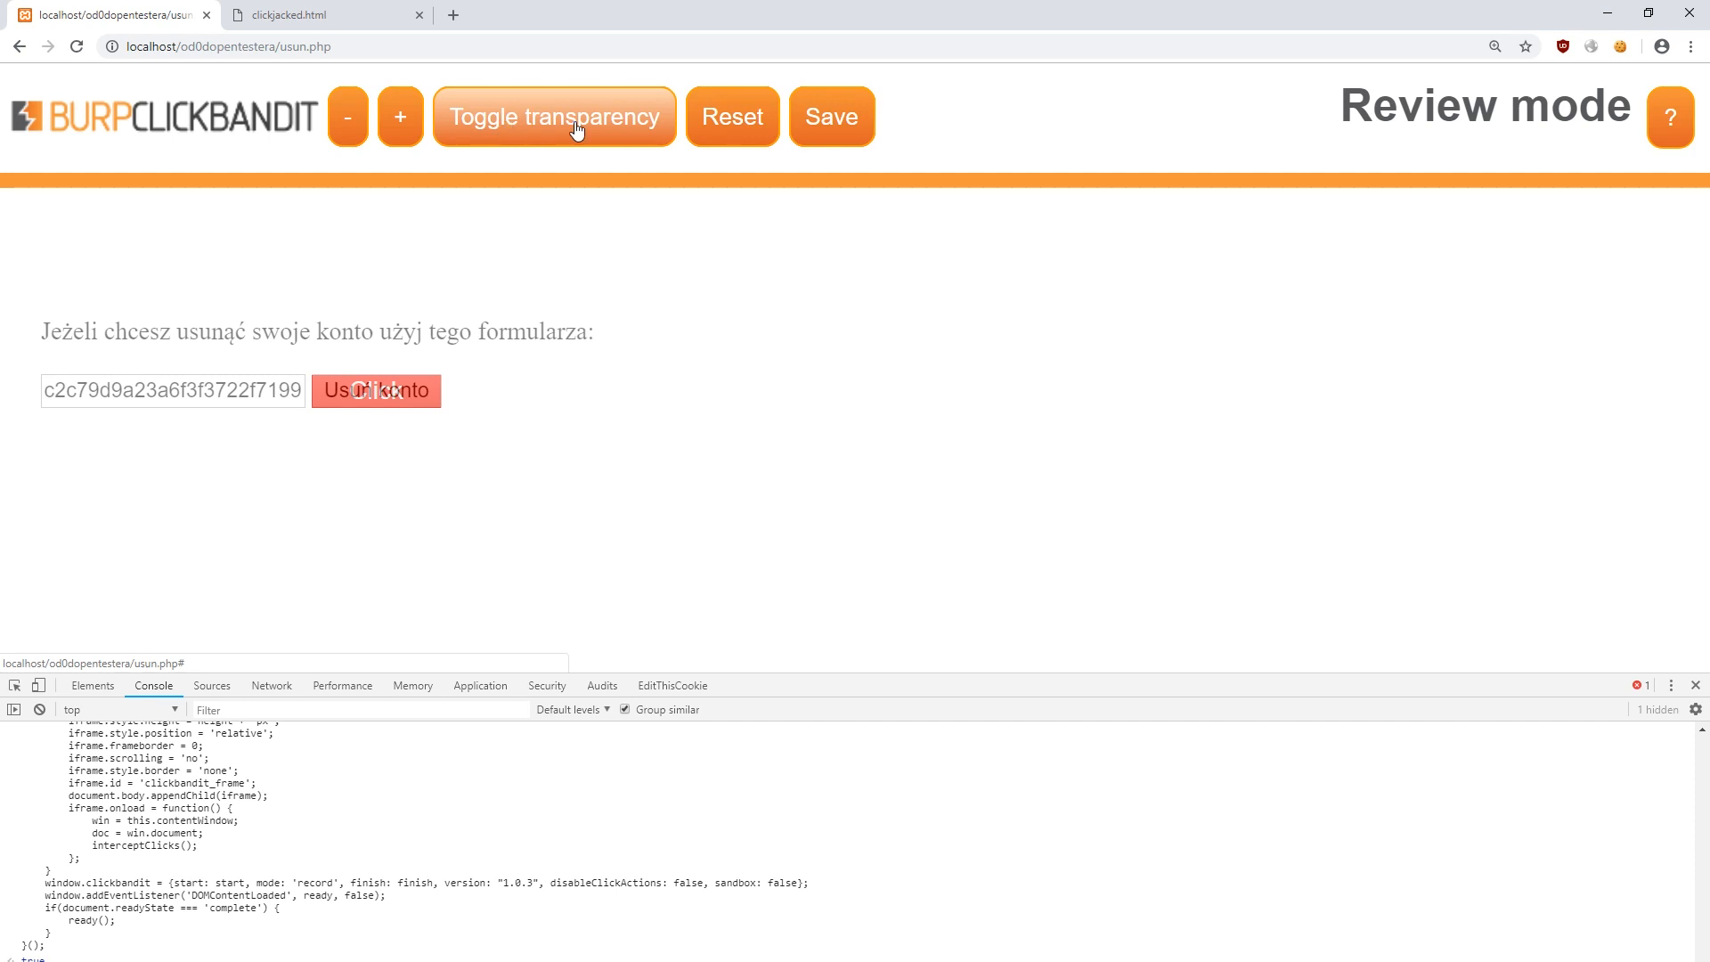
Toggle transparency so the deletion form shows through and save as clickjacked (1).html
{"action": "left_click", "coordinate": [554, 118]}
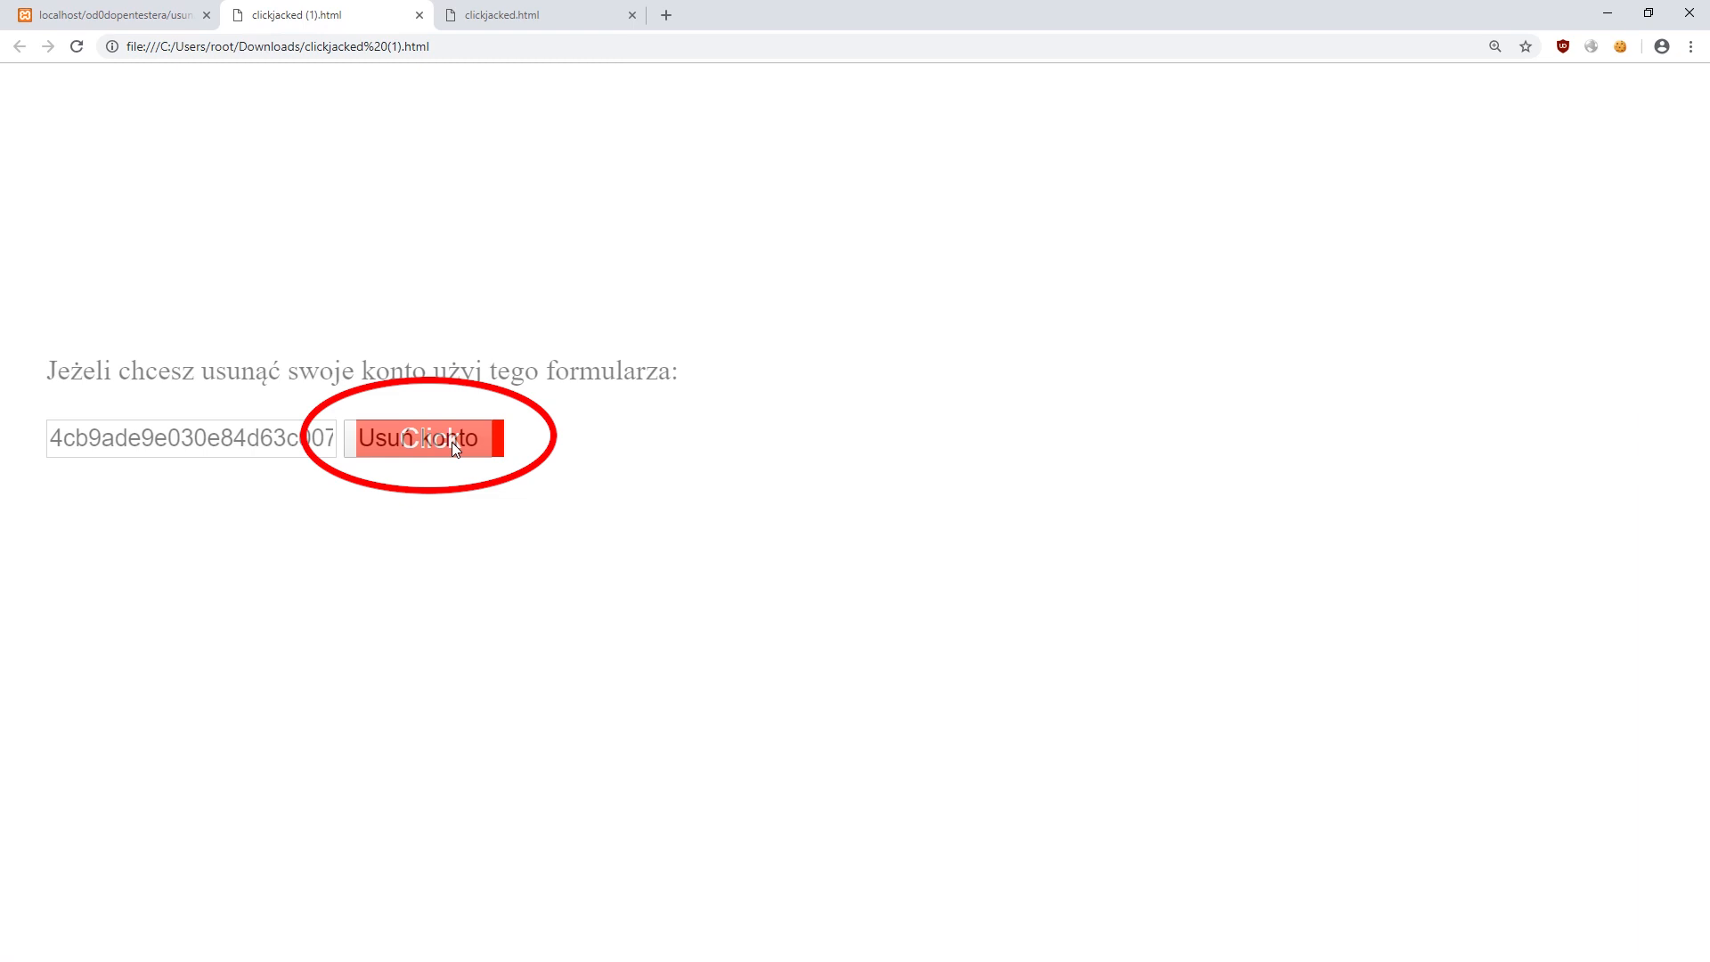
Delete the account via the decoy, then retry after X-Frame-Options deny refuses the frame
{"action": "left_click", "coordinate": [418, 438]}
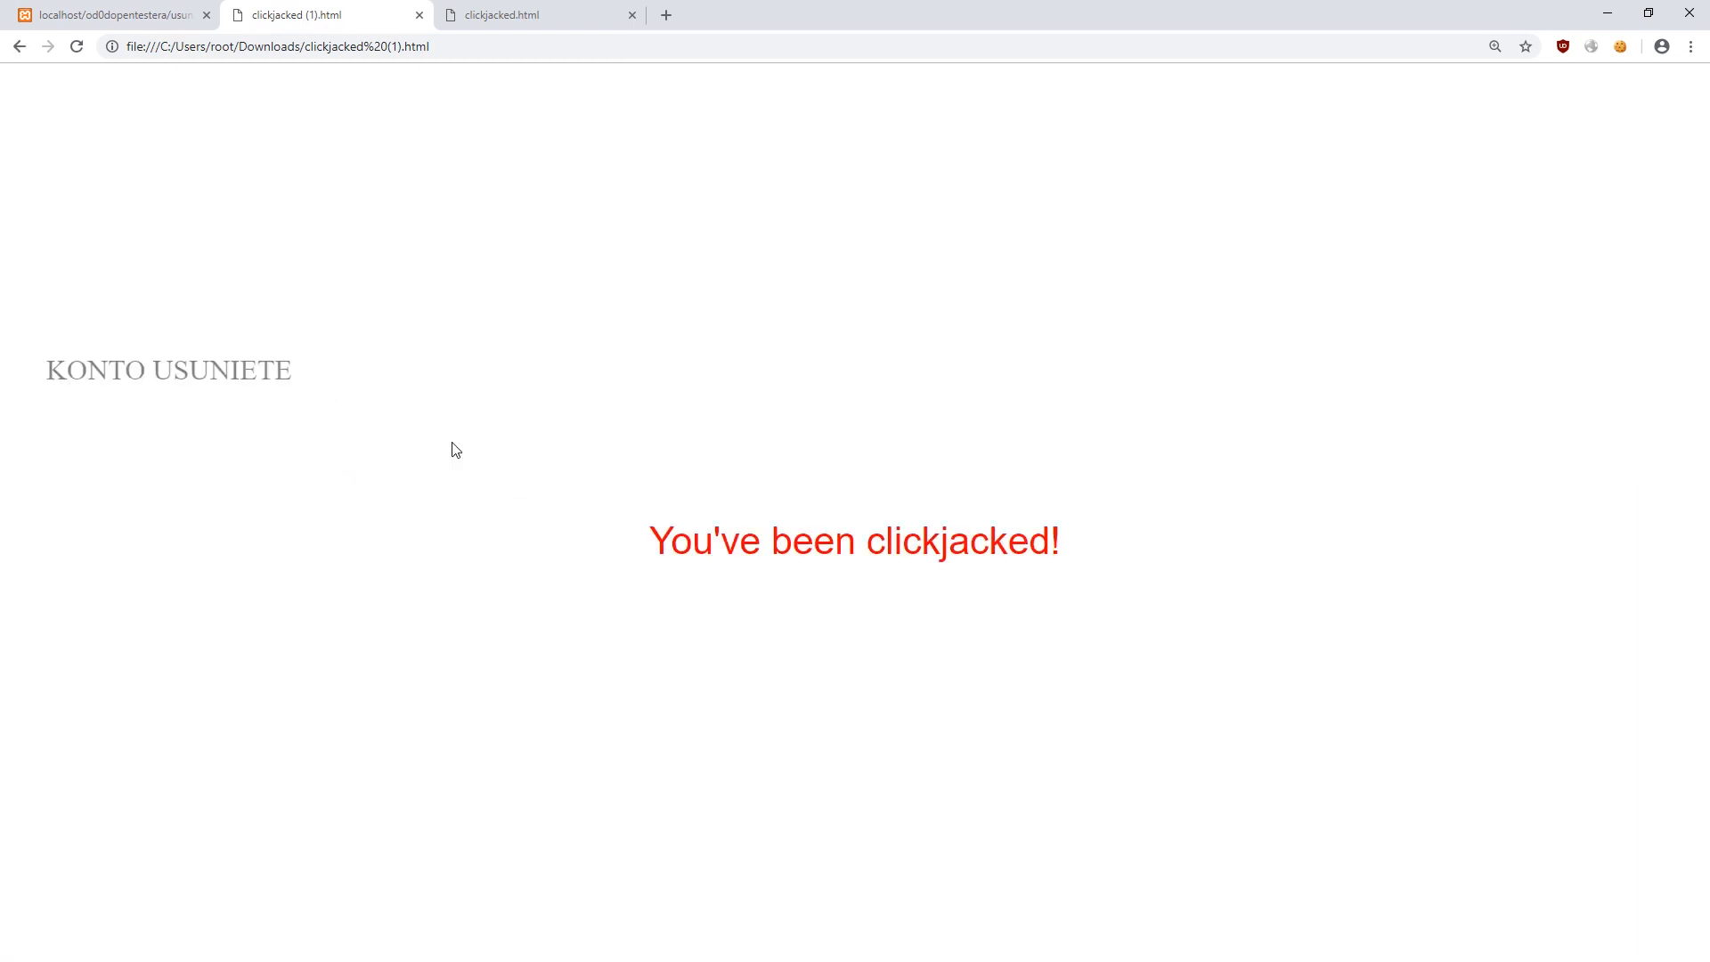
{"action": "mouse_move", "coordinate": [435, 528]}
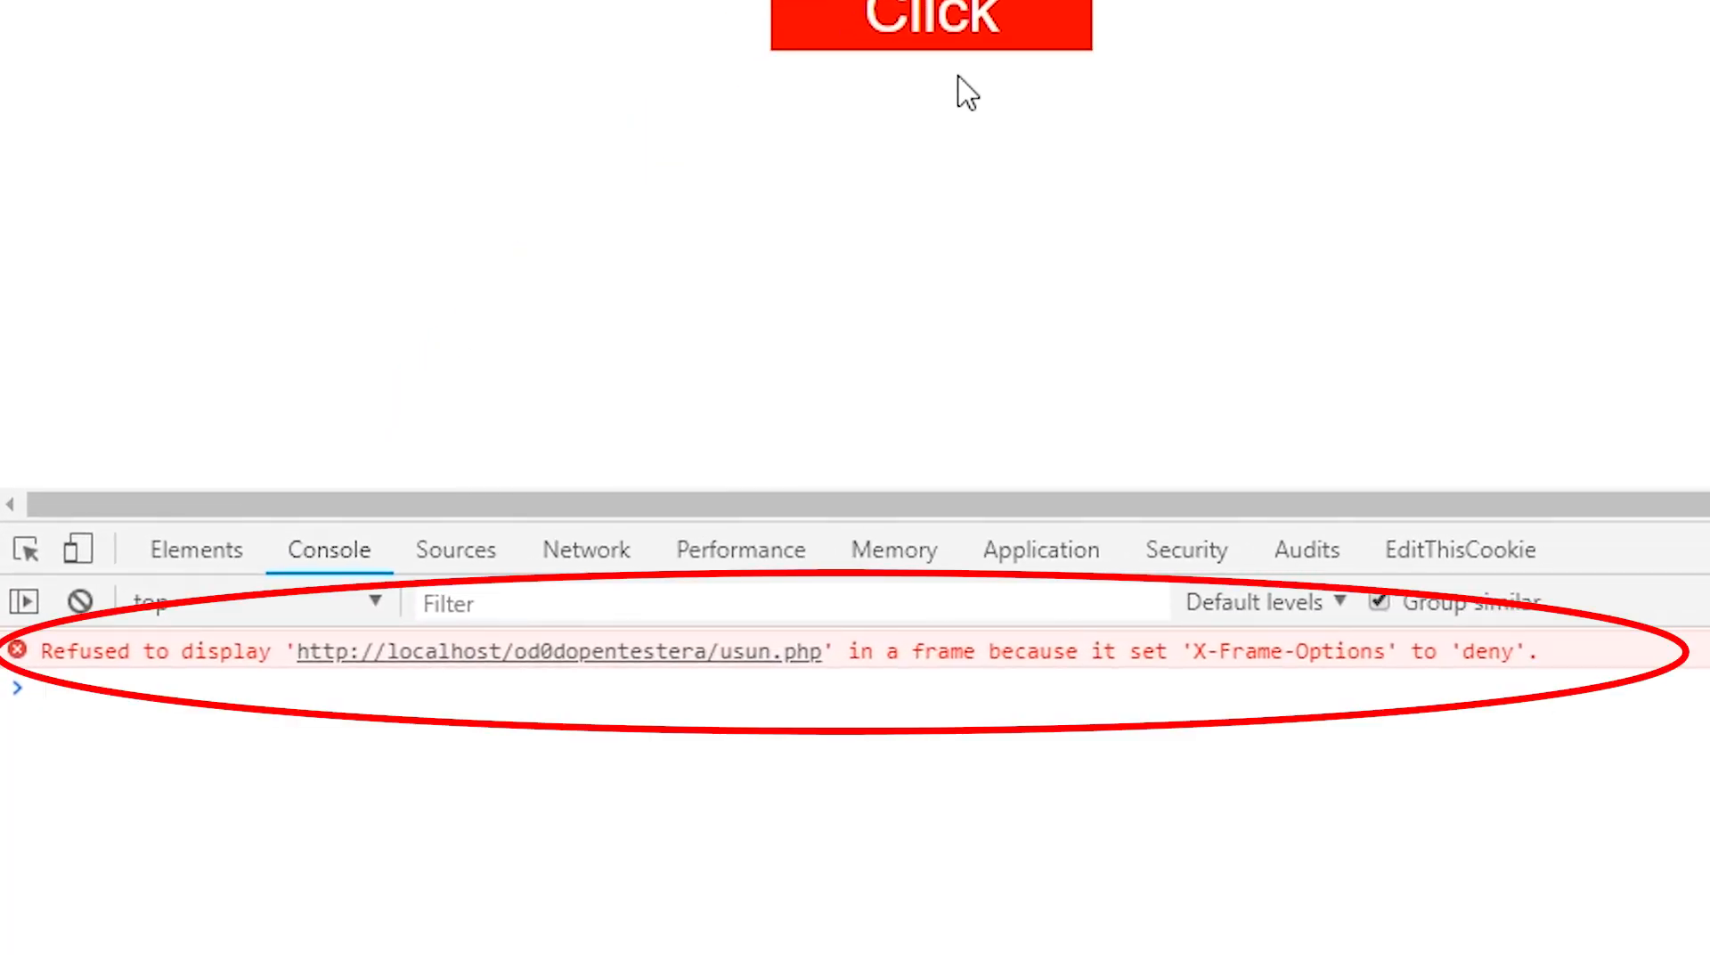
{"action": "left_click", "coordinate": [930, 22]}
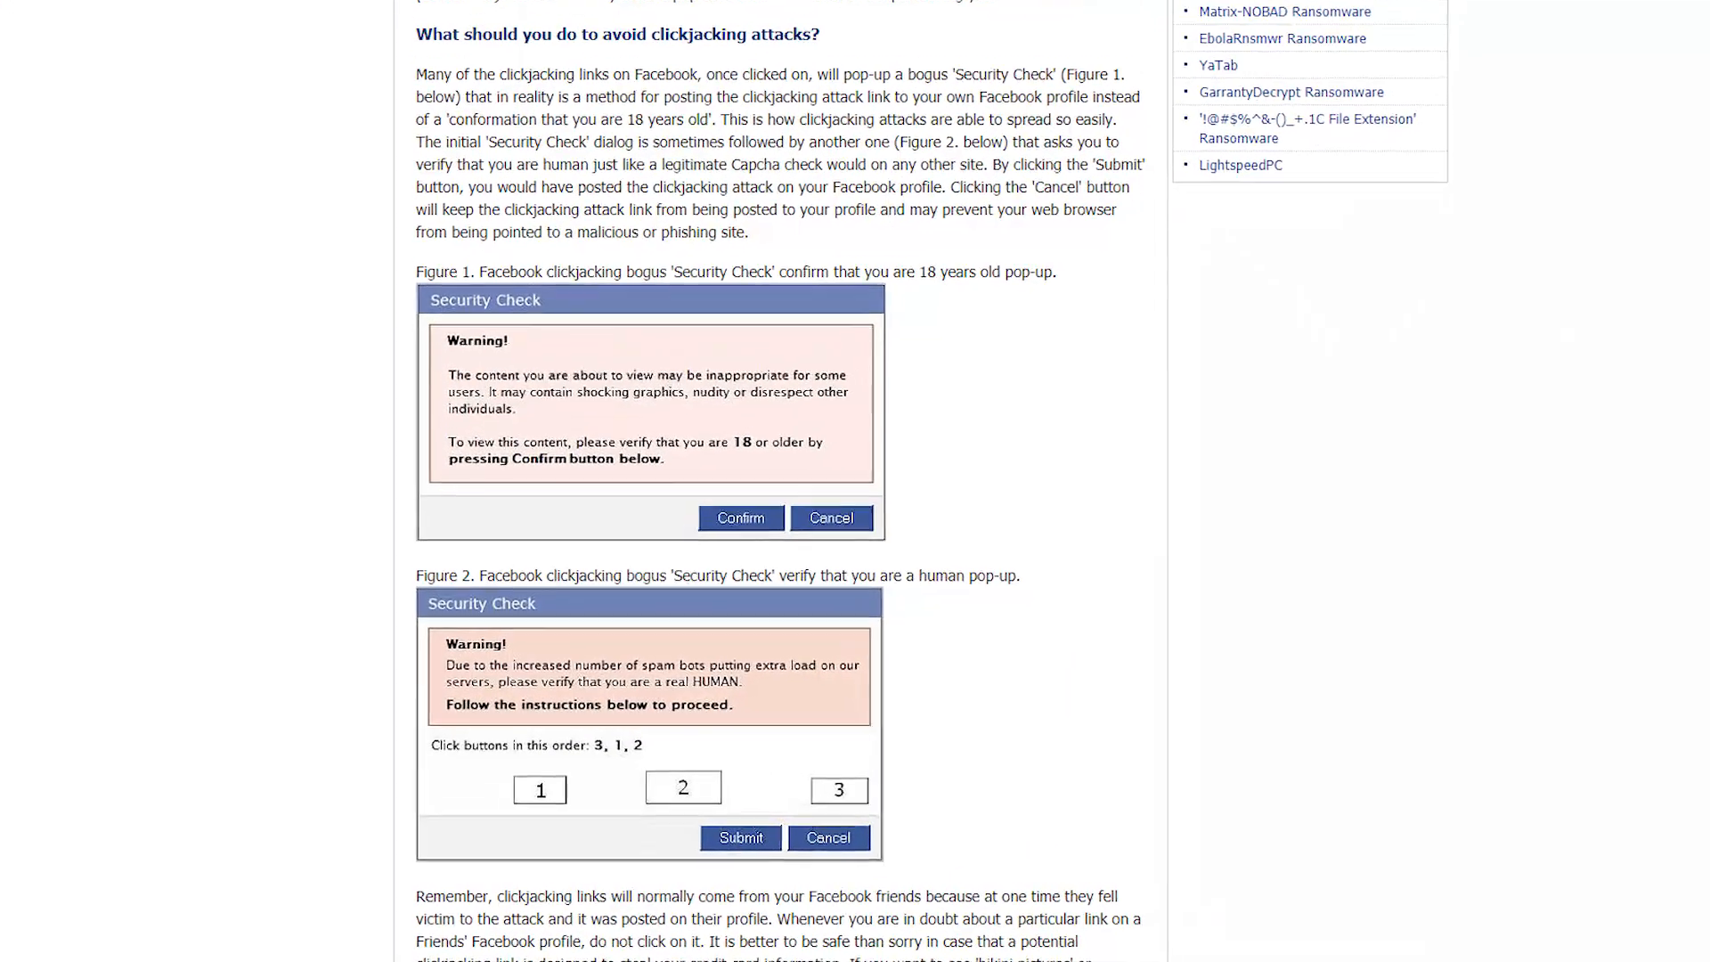
{"action": "scroll", "scroll_direction": "down", "scroll_amount": 3}
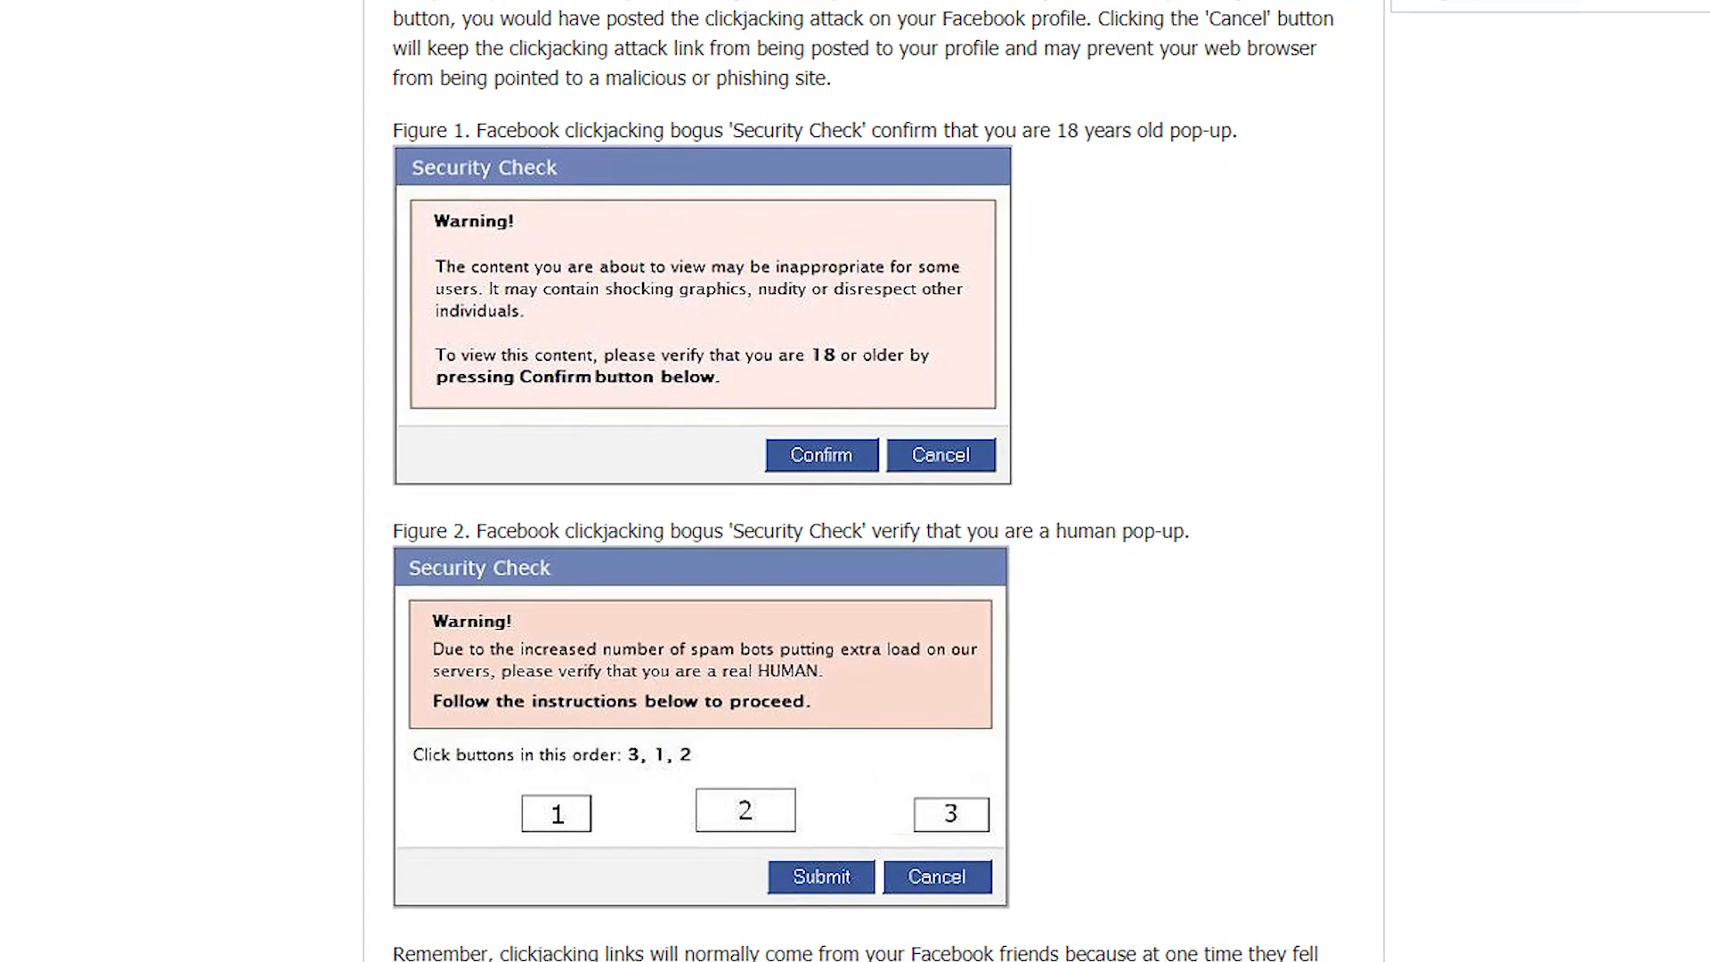
{"action": "scroll", "scroll_direction": "down", "scroll_amount": 3}
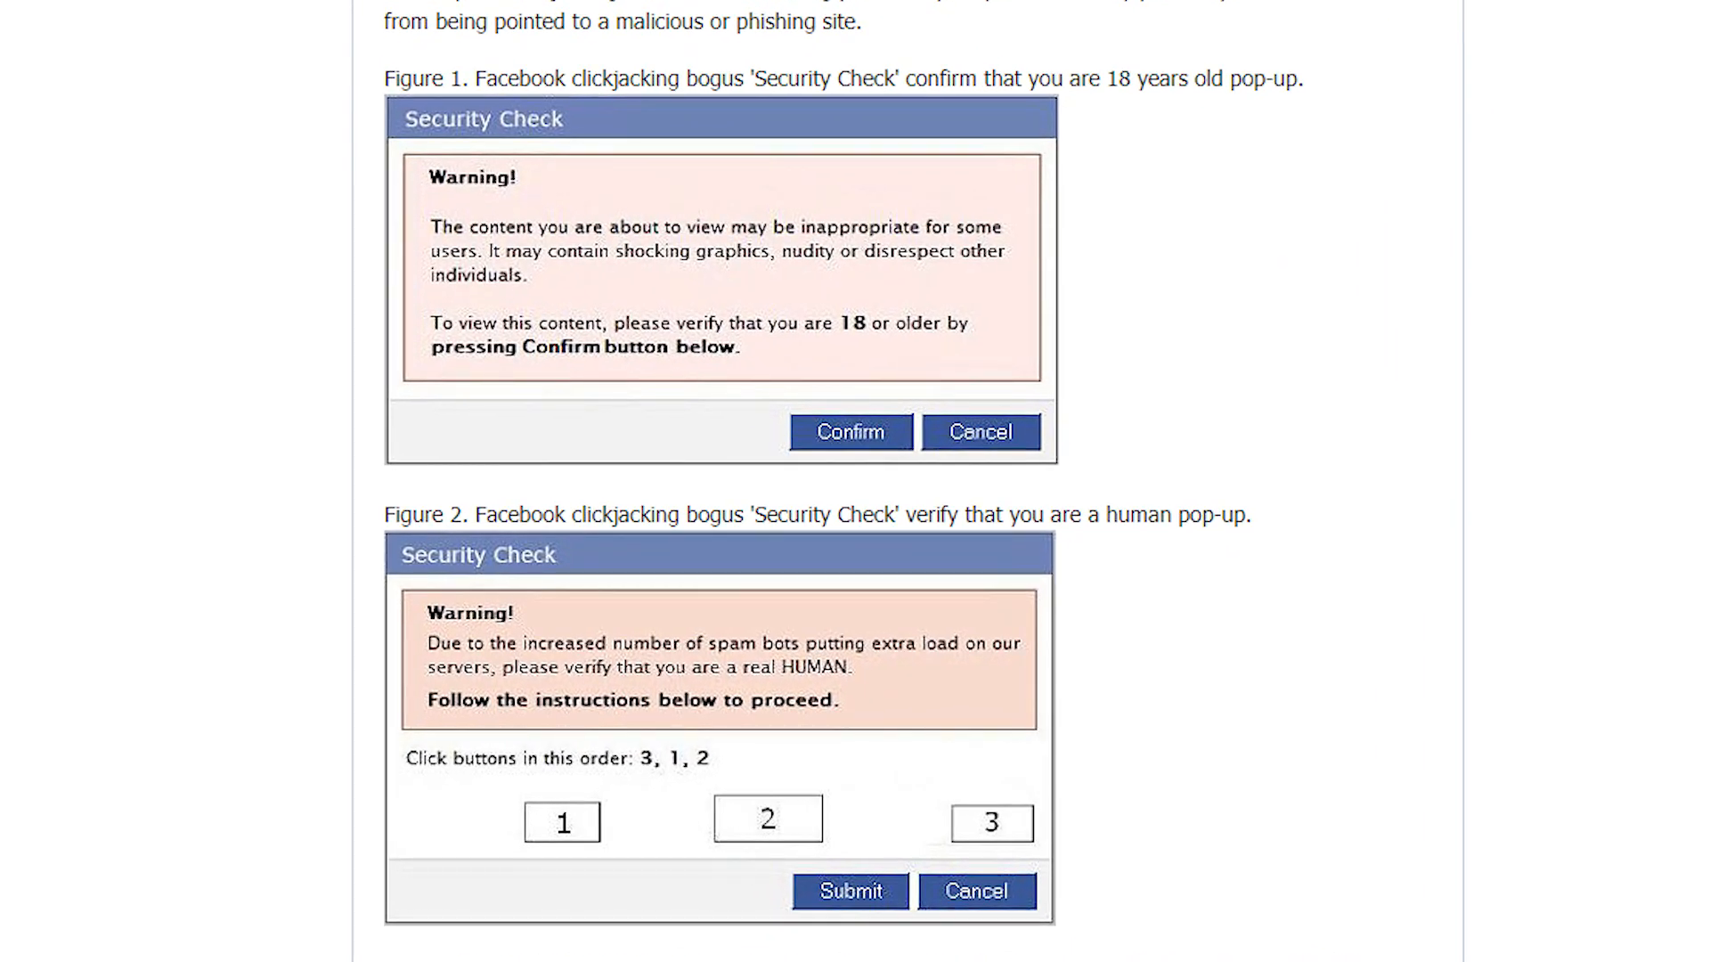